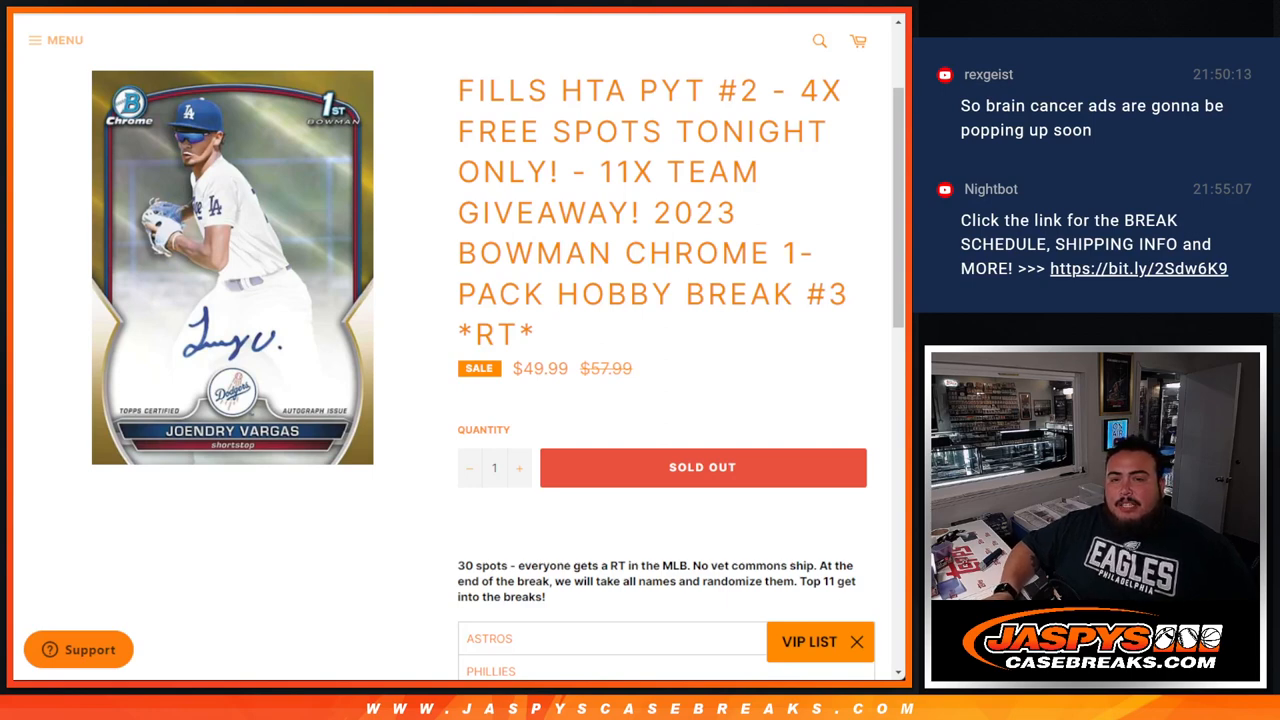
Step: Highlight and clear the '11X TEAM' giveaway break title wording
{"action": "double_click", "coordinate": [676, 171]}
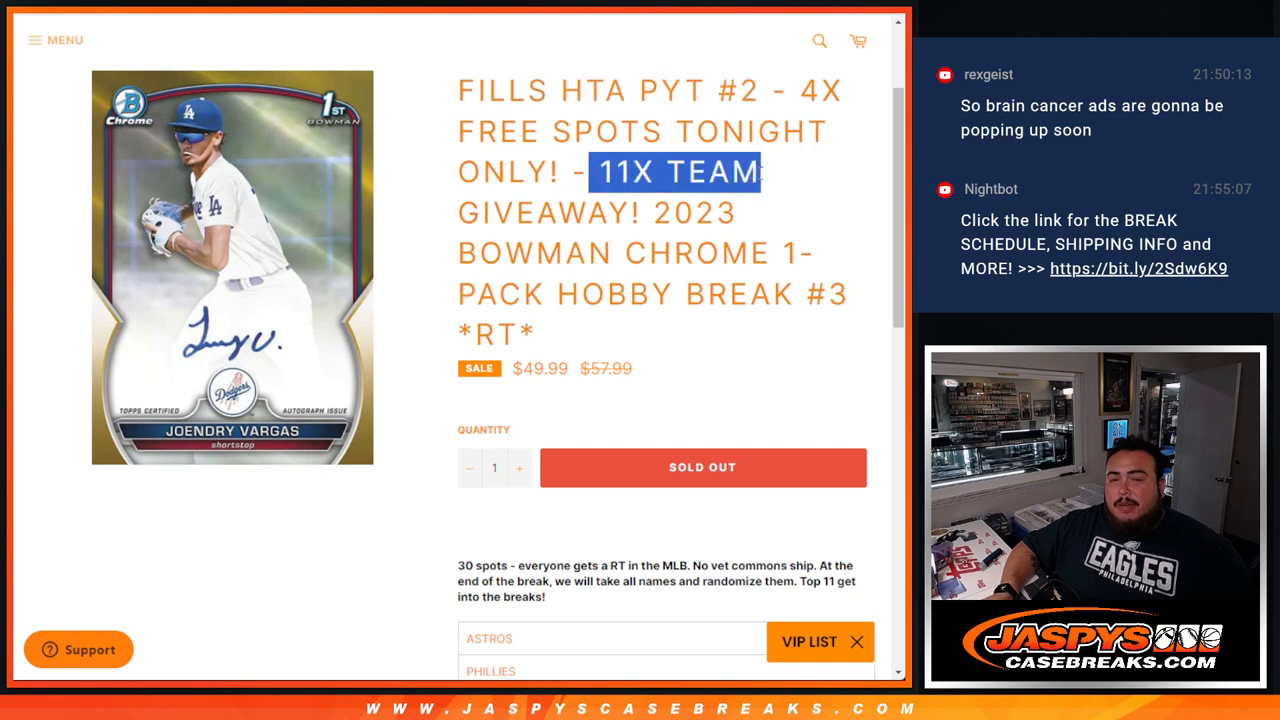
{"action": "left_click_drag", "start_coordinate": [760, 172], "coordinate": [770, 213]}
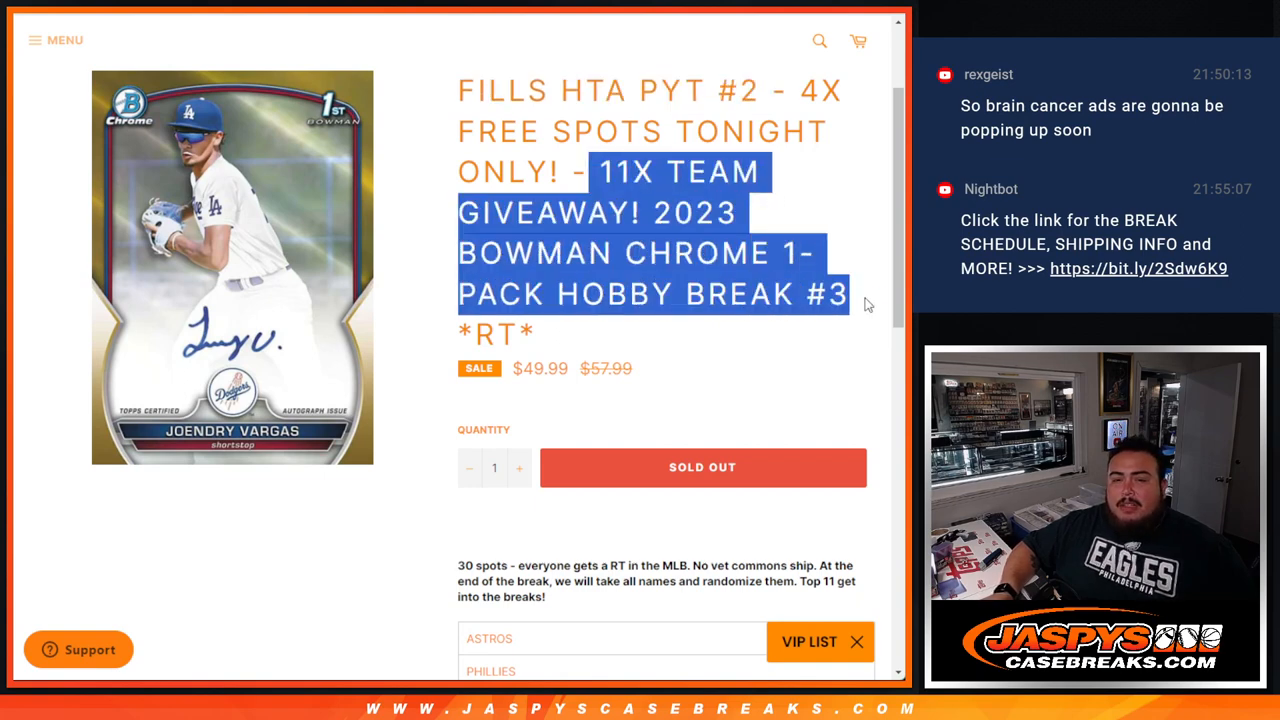
{"action": "left_click", "coordinate": [745, 322]}
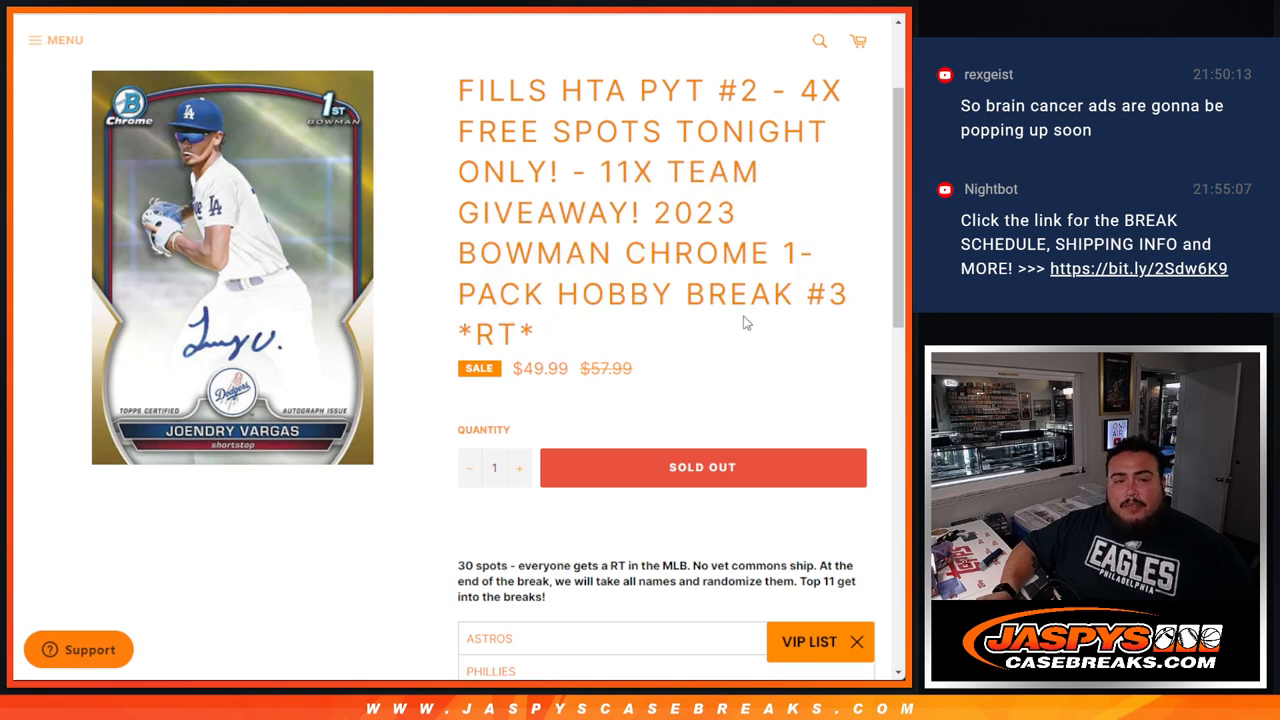
{"action": "scroll", "scroll_direction": "down", "scroll_amount": 3}
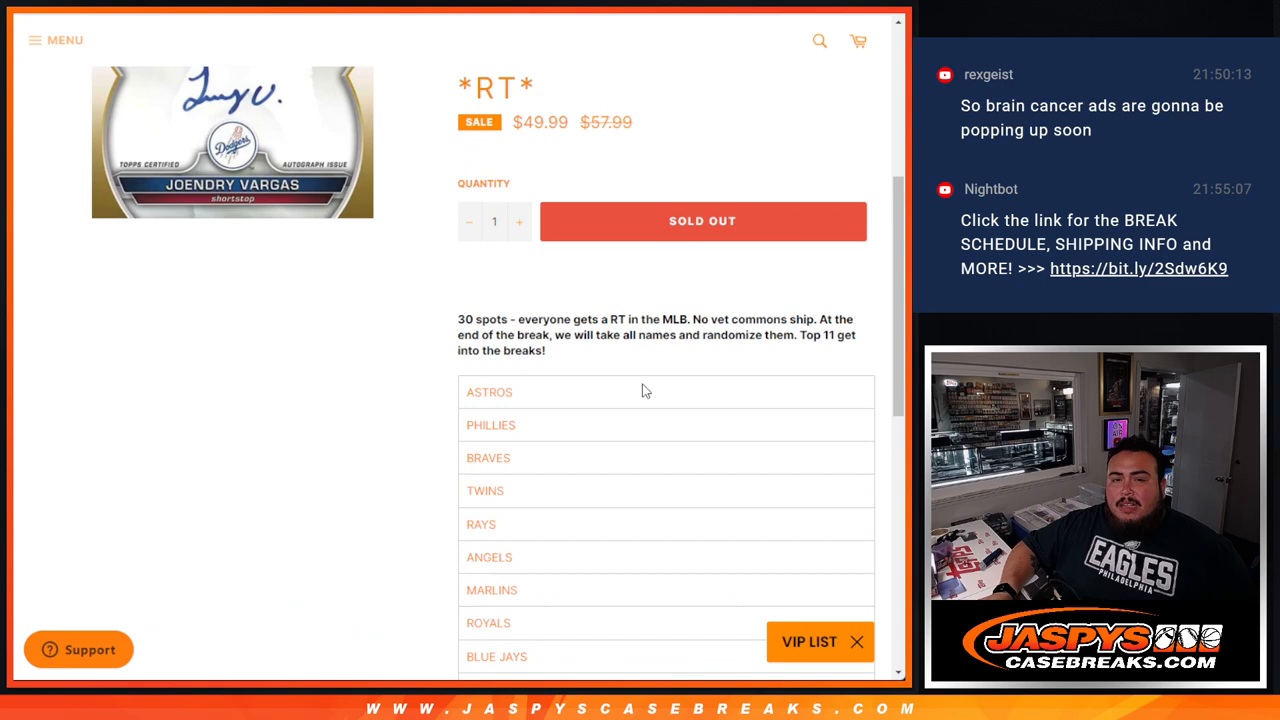
{"action": "scroll", "scroll_direction": "down", "scroll_amount": 3}
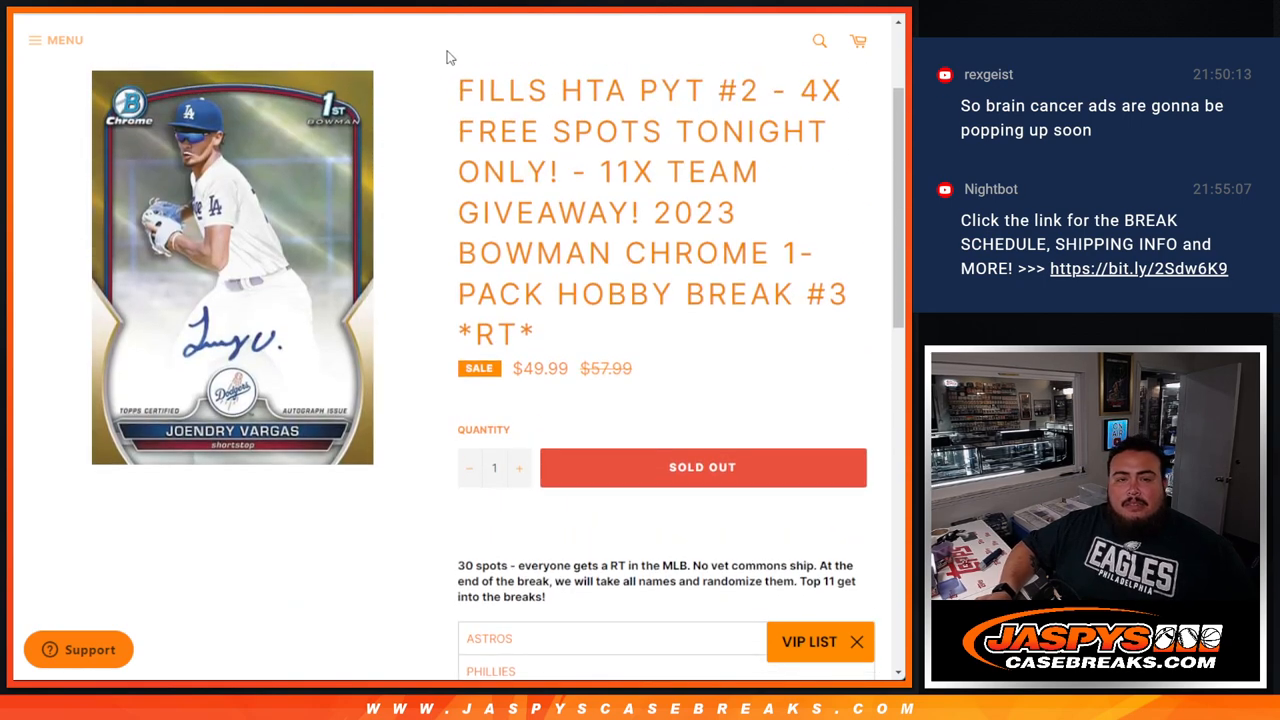
{"action": "double_click", "coordinate": [811, 90]}
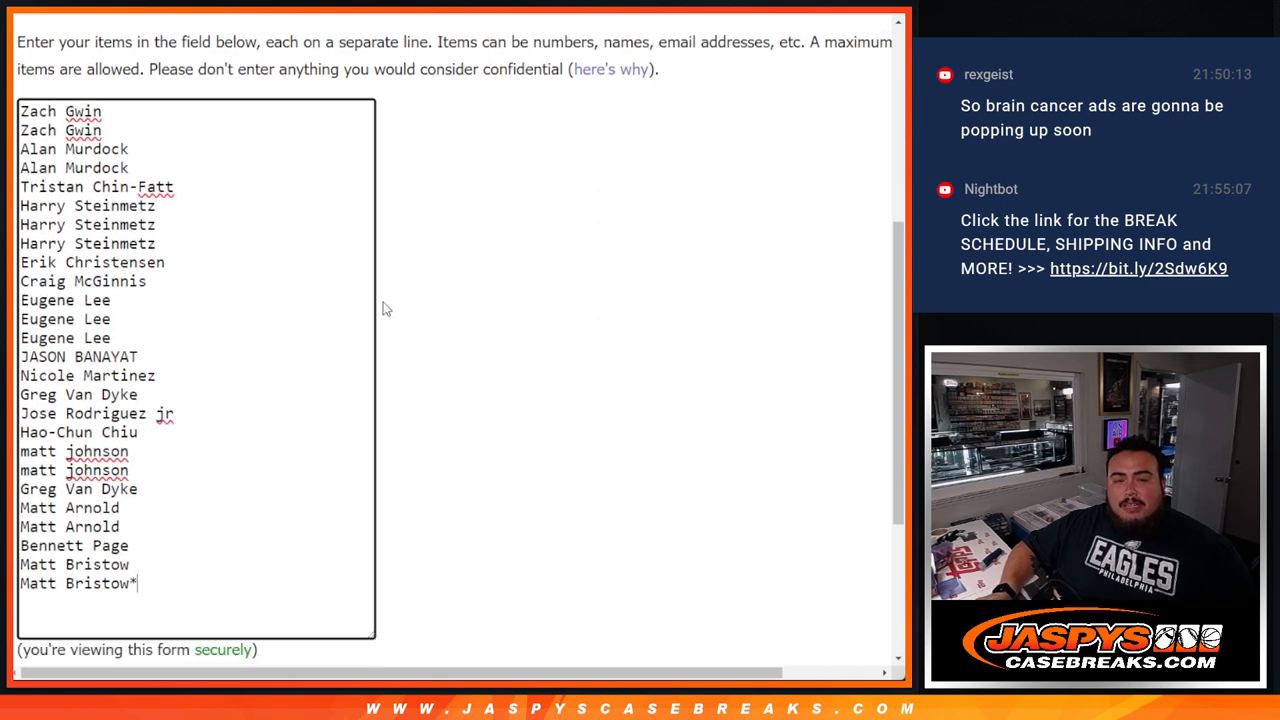
{"action": "scroll", "scroll_direction": "down", "scroll_amount": 3}
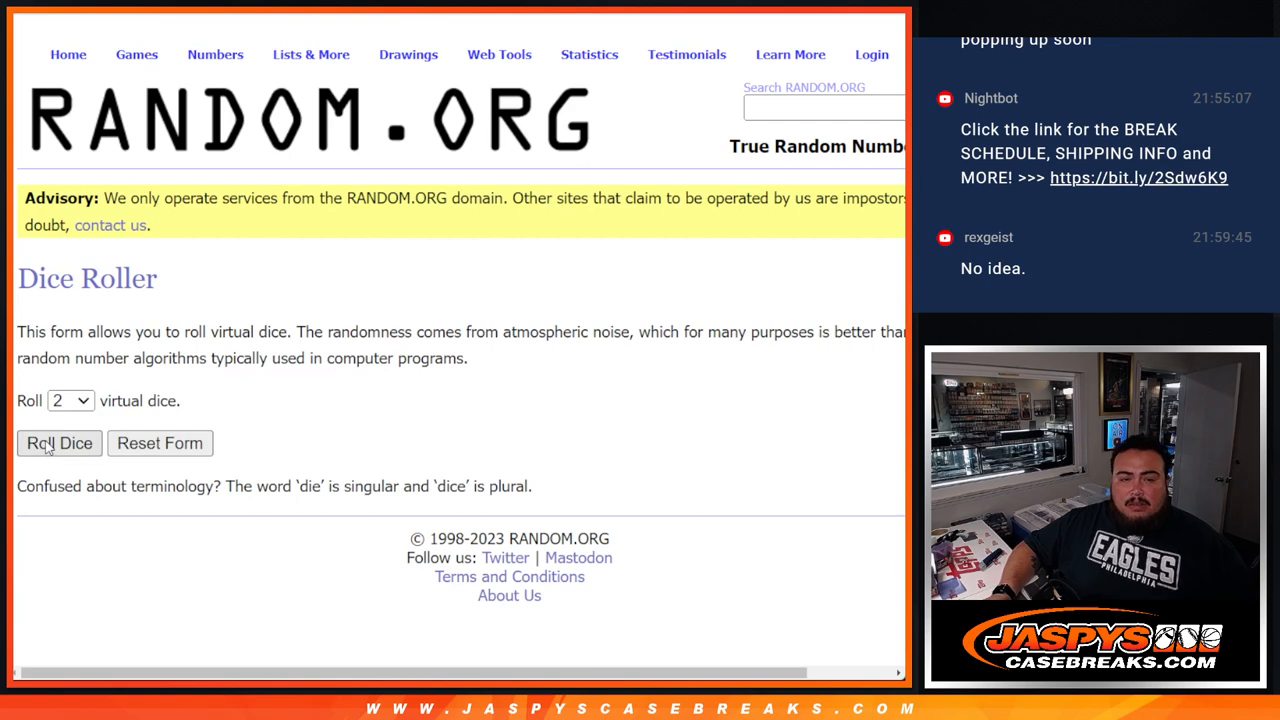
Step: Roll two dice (total 8) and shuffle the 26-name list three times
{"action": "left_click", "coordinate": [59, 443]}
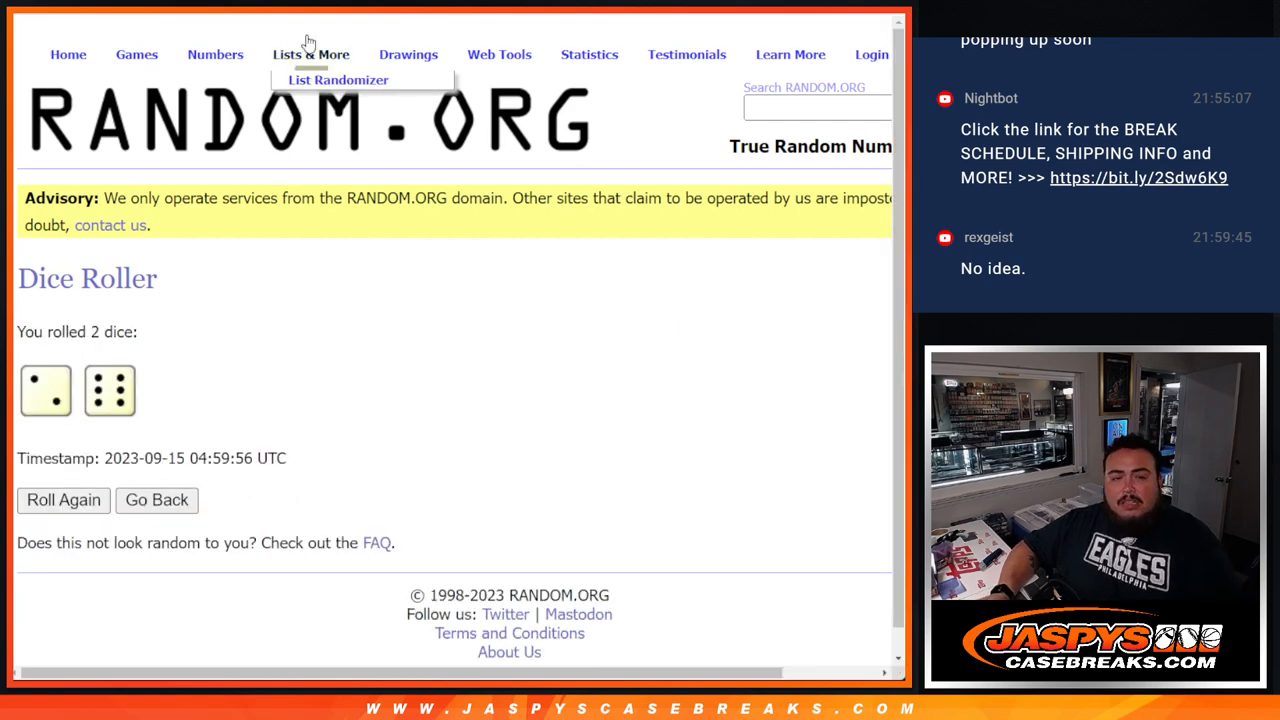
{"action": "left_click", "coordinate": [337, 80]}
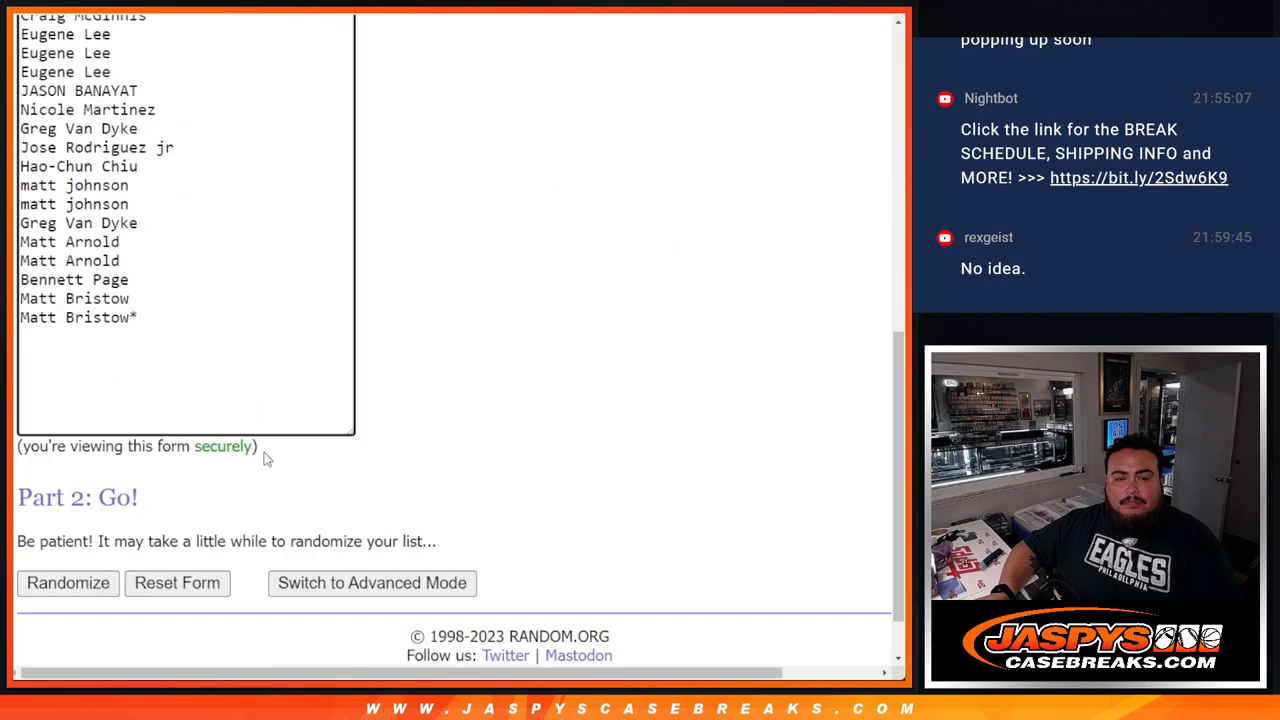
{"action": "left_click", "coordinate": [67, 583]}
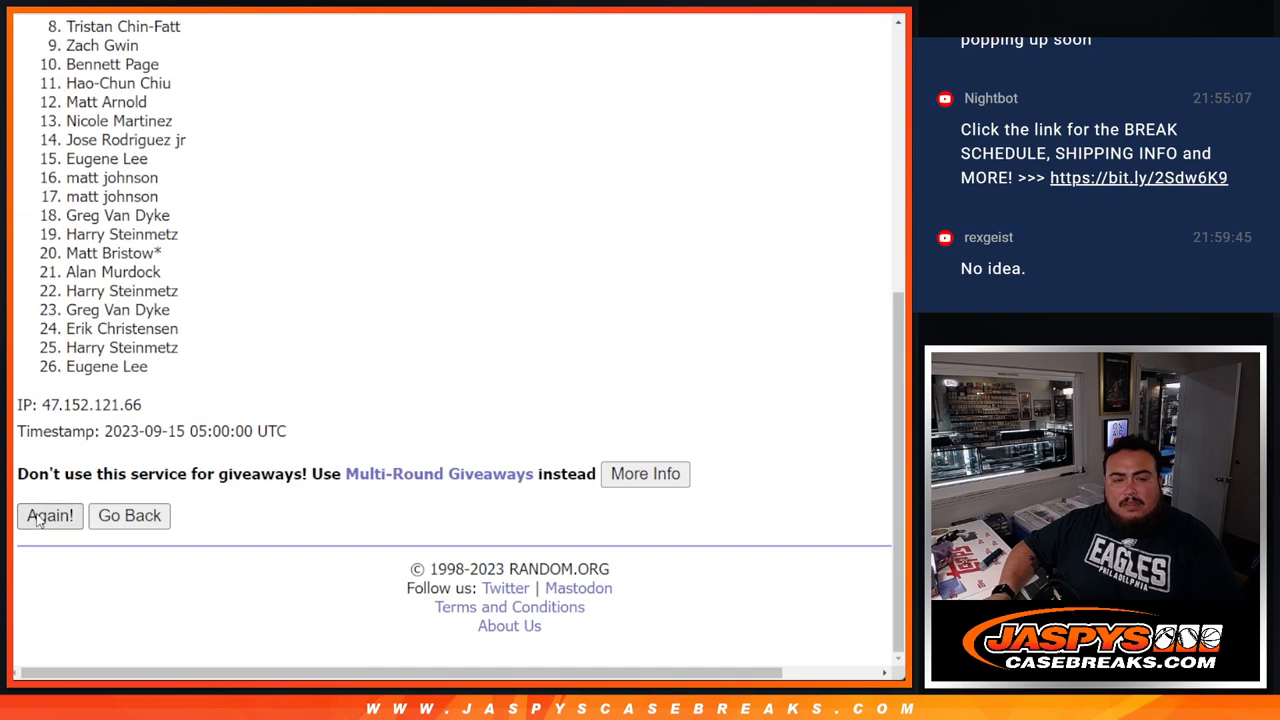
{"action": "left_click", "coordinate": [49, 515]}
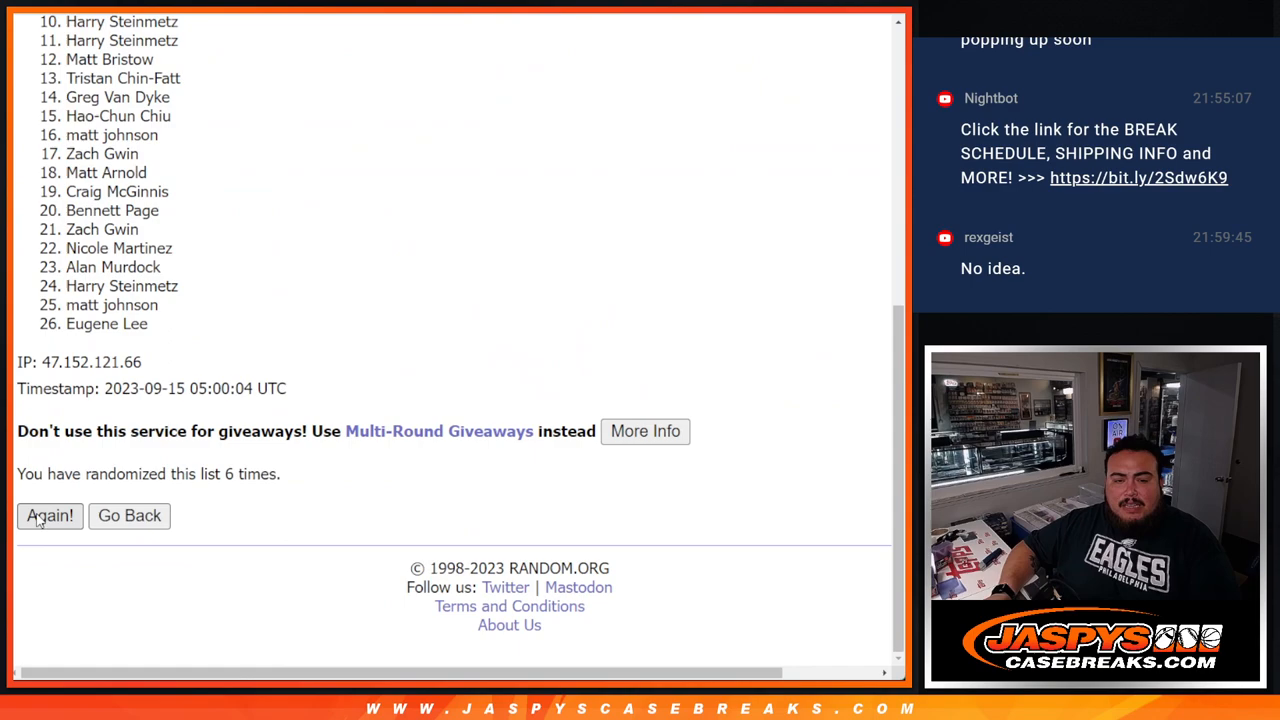
{"action": "left_click", "coordinate": [49, 515]}
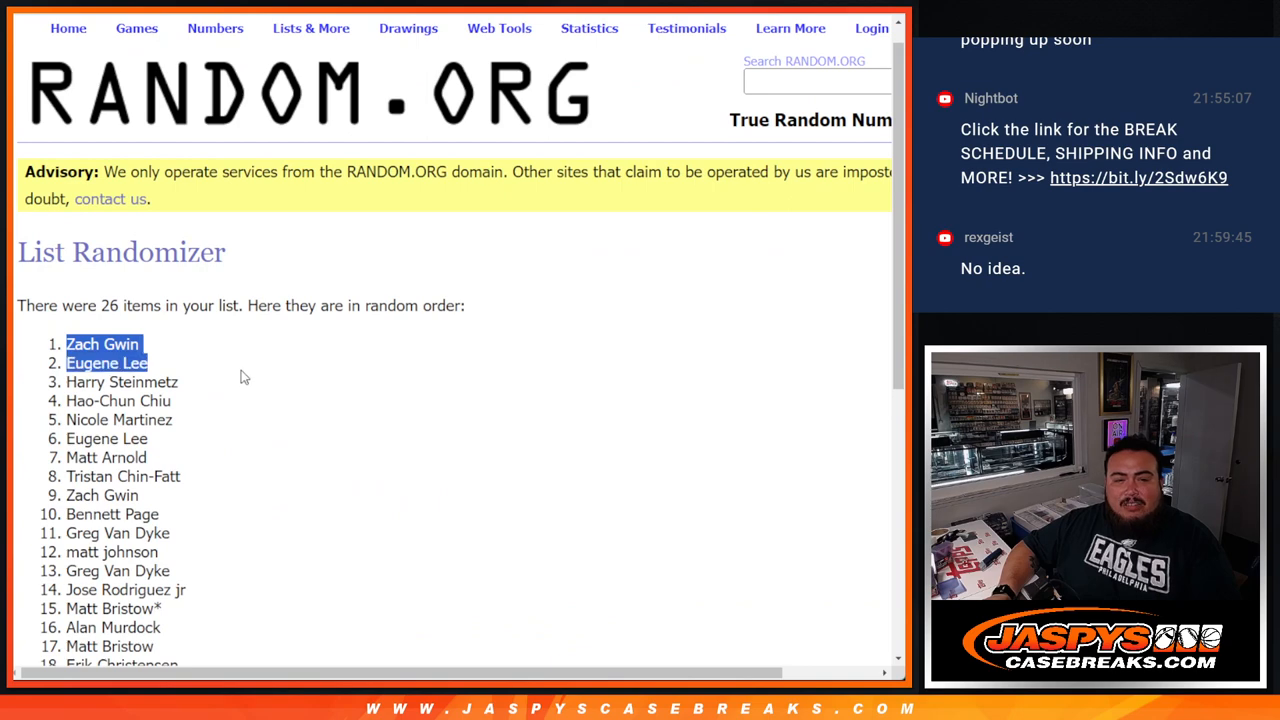
Step: Append the top four shuffled names to the entry list, each tagged with ^
{"action": "left_click_drag", "start_coordinate": [103, 344], "coordinate": [170, 400]}
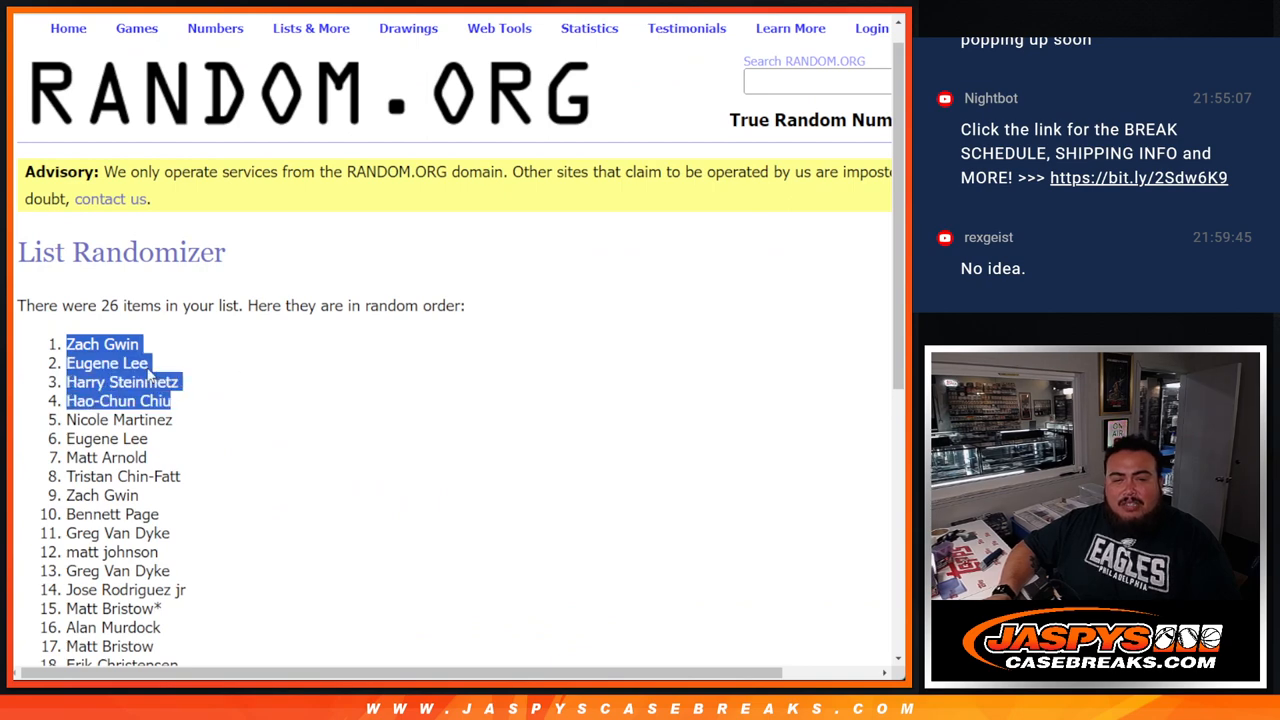
{"action": "scroll", "scroll_direction": "down", "scroll_amount": 3}
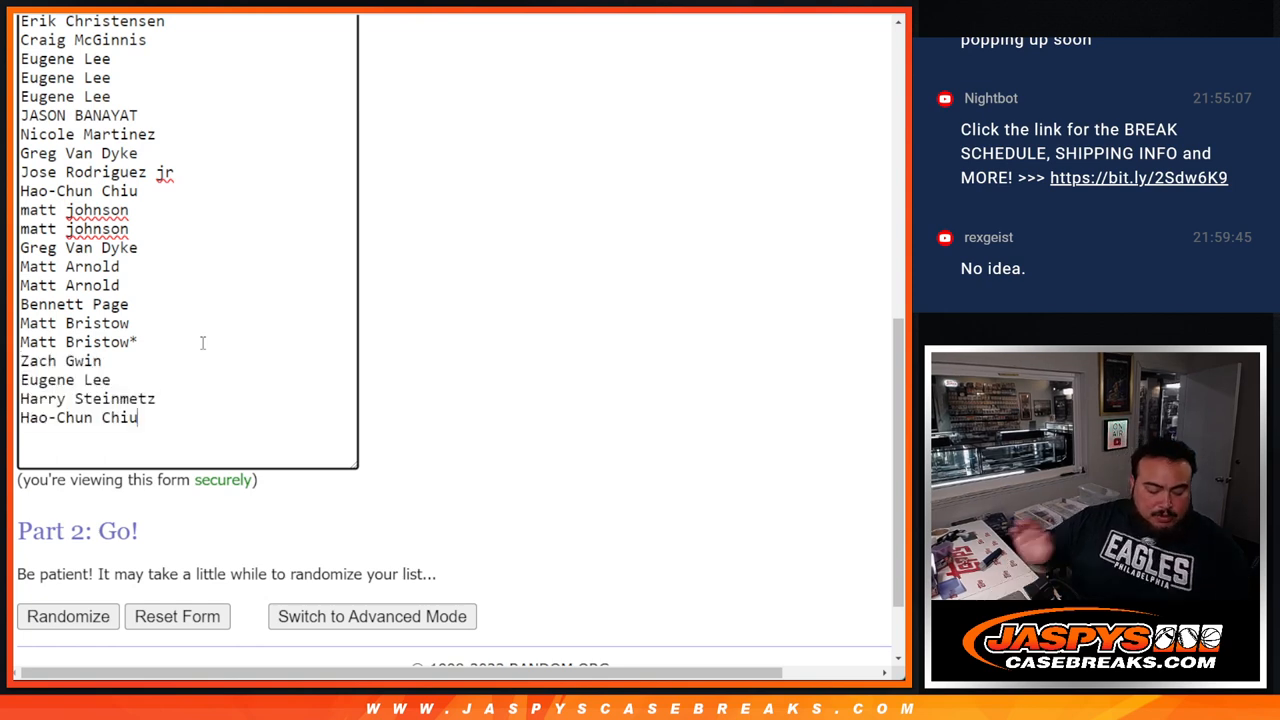
{"action": "type", "text": "^"}
{"action": "left_click", "coordinate": [187, 361]}
{"action": "type", "text": "^"}
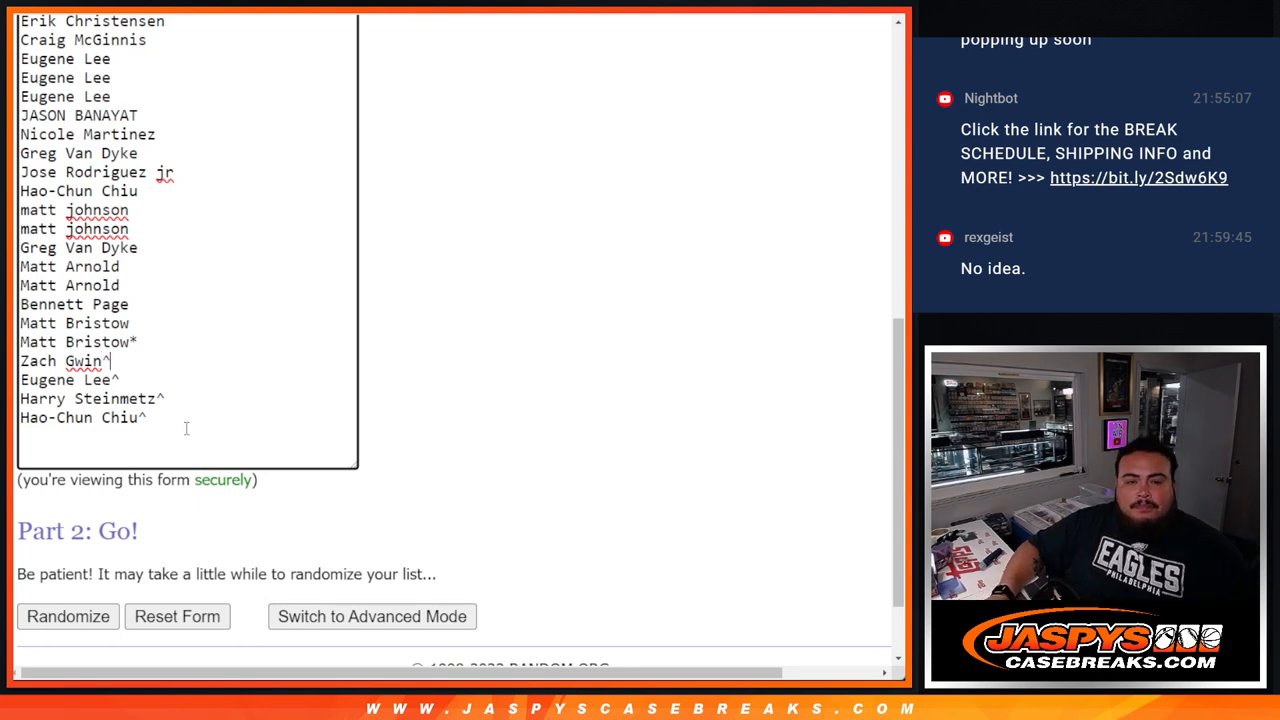
{"action": "left_click", "coordinate": [68, 616]}
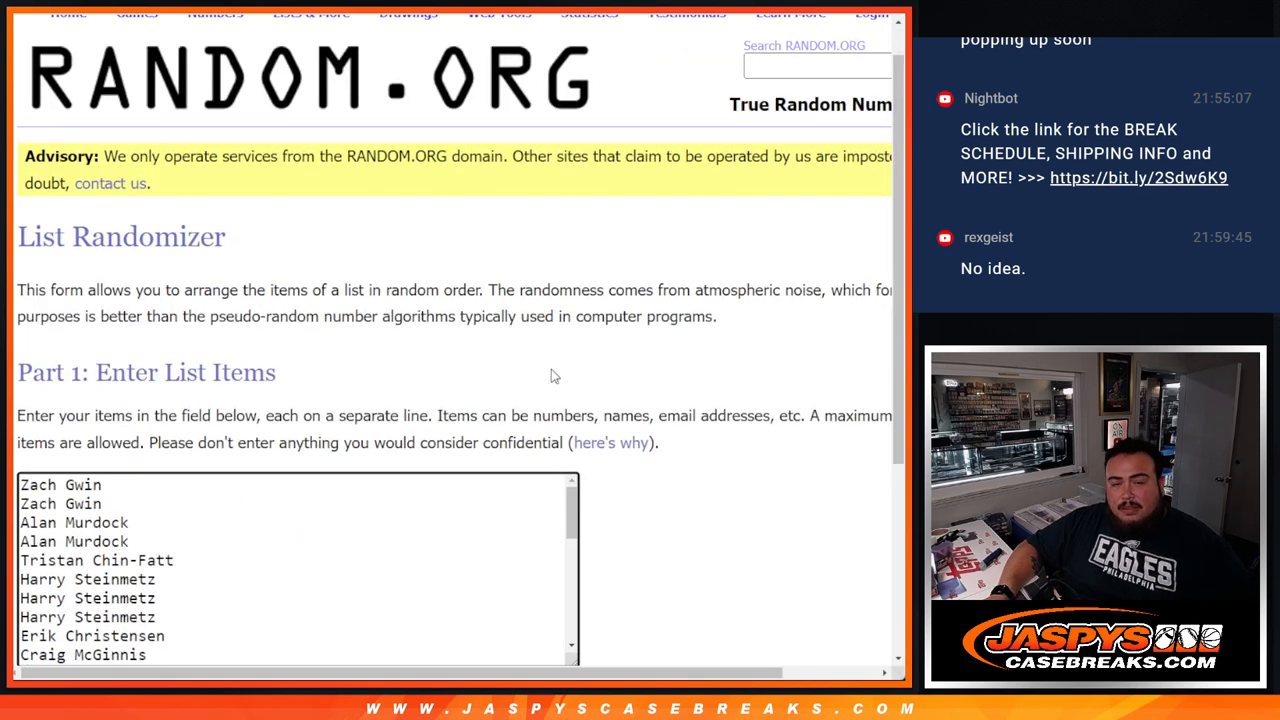
Step: Reshuffle the expanded 30-name list until it reports eight randomizations
{"action": "scroll", "scroll_direction": "down", "scroll_amount": 3}
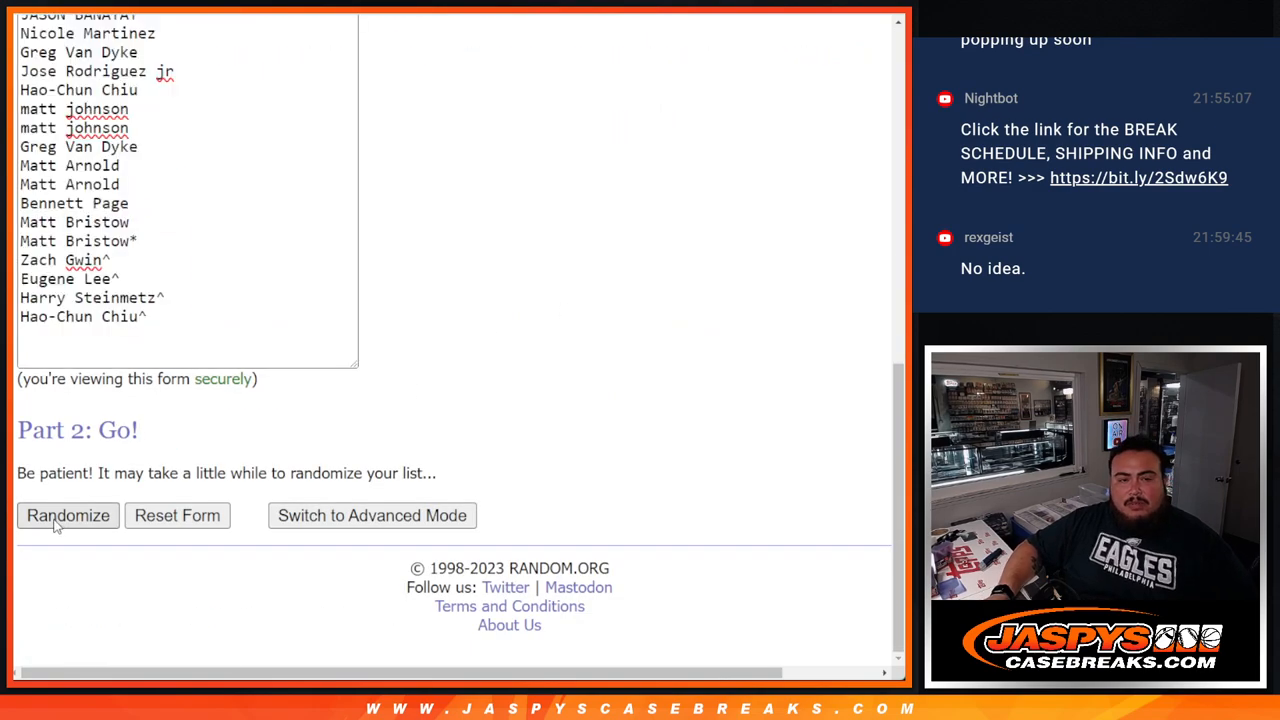
{"action": "left_click", "coordinate": [68, 515]}
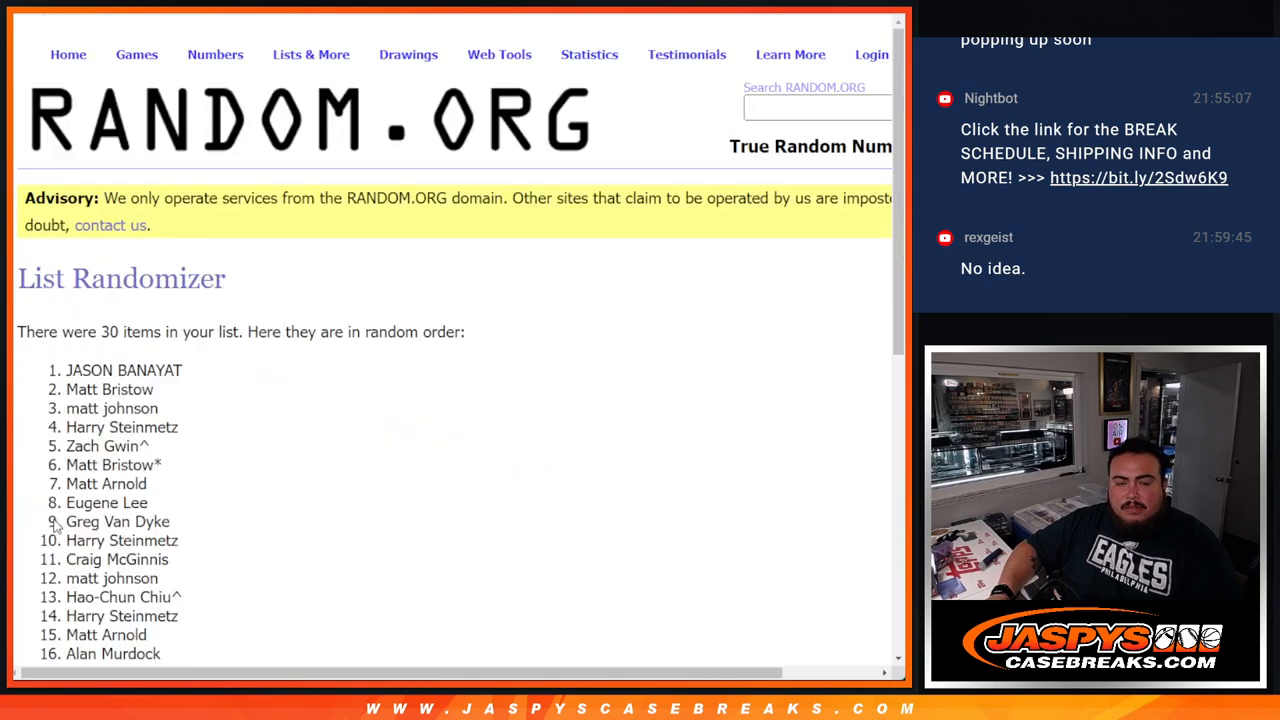
{"action": "scroll", "scroll_direction": "down", "scroll_amount": 3}
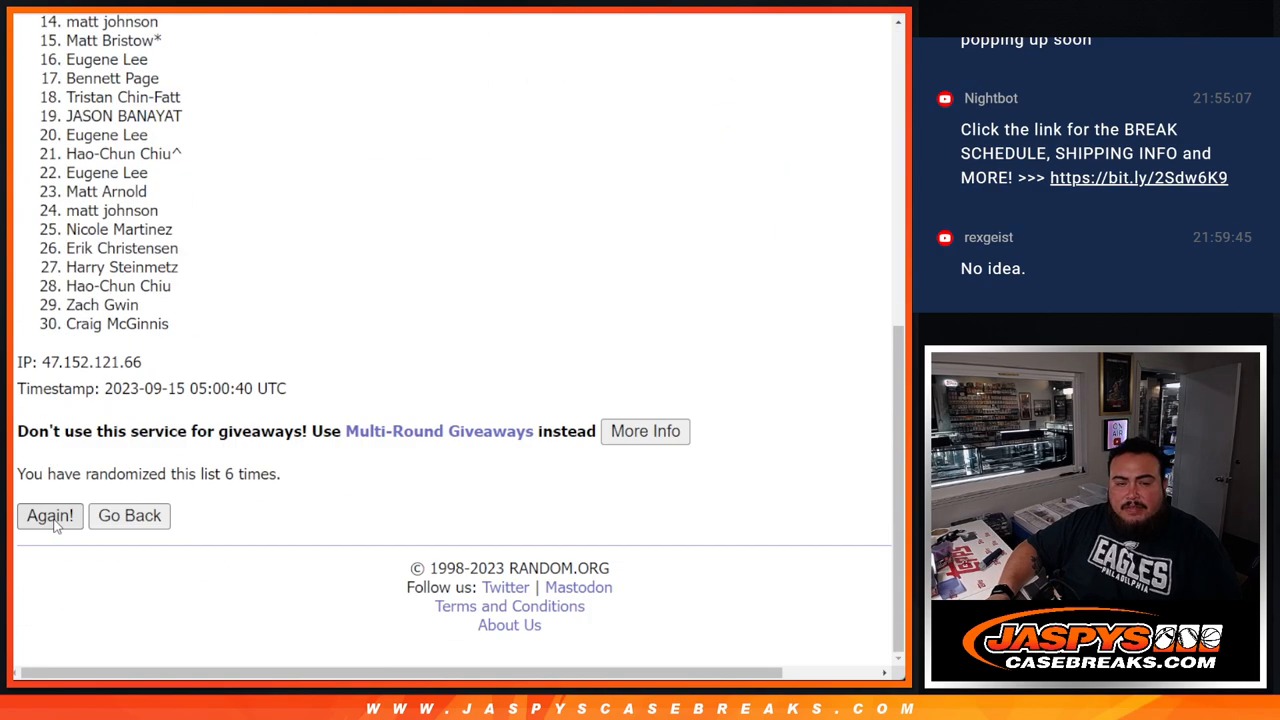
{"action": "left_click", "coordinate": [50, 515]}
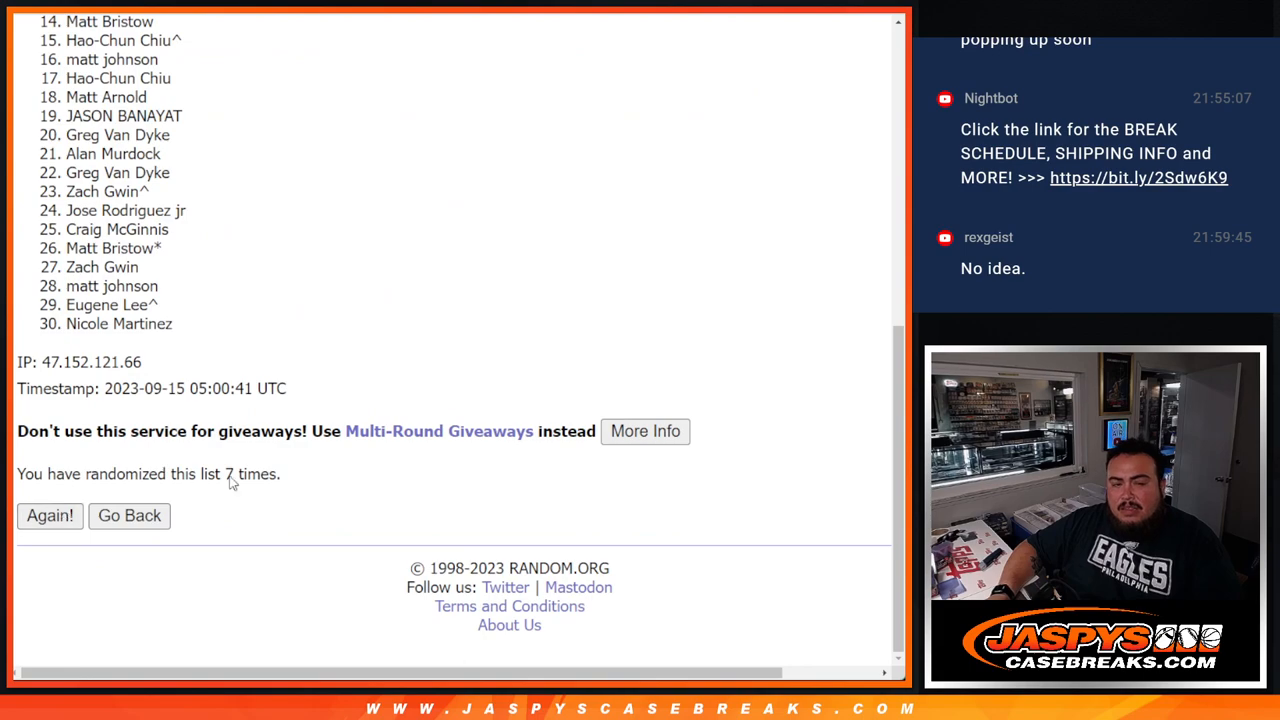
{"action": "left_click", "coordinate": [49, 515]}
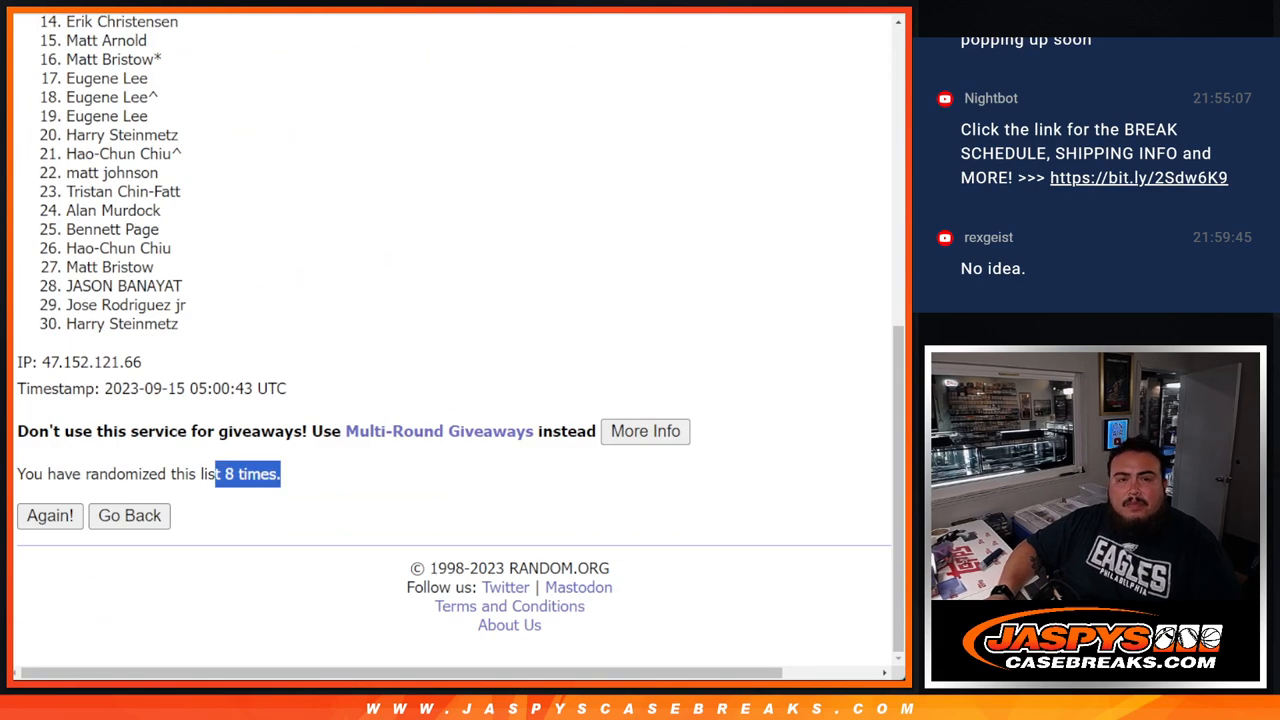
{"action": "mouse_move", "coordinate": [280, 250]}
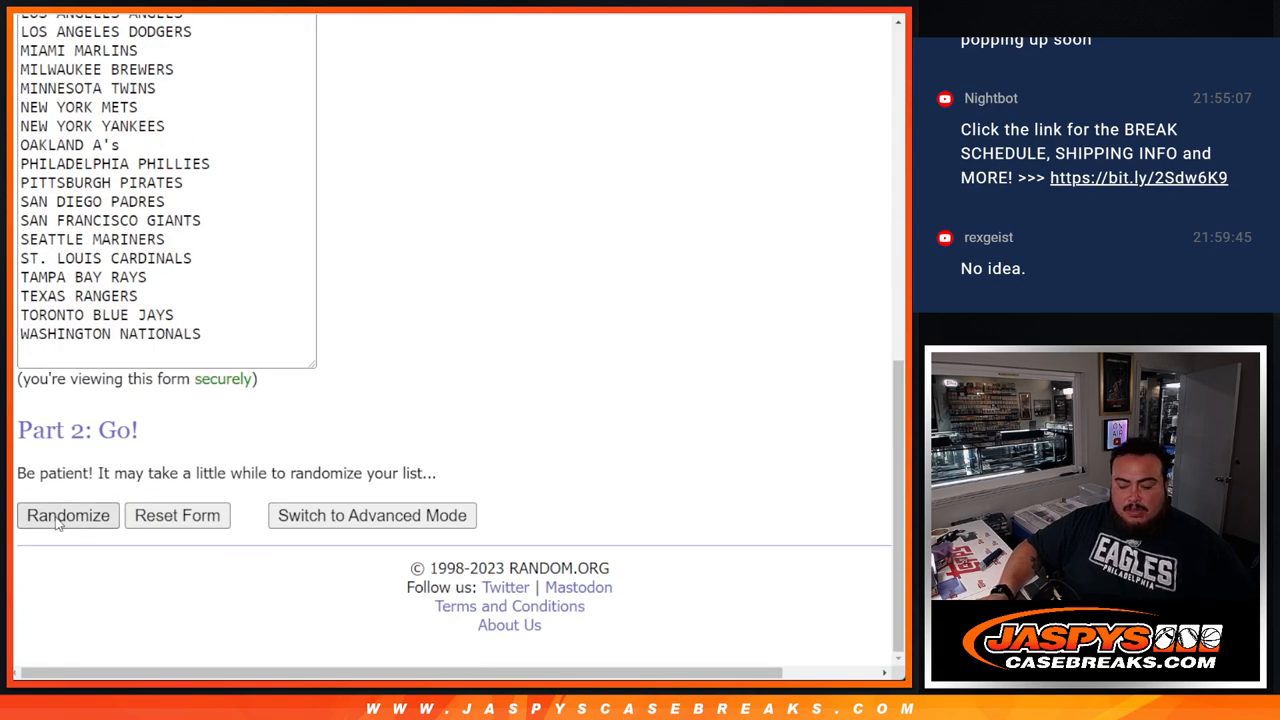
Step: Shuffle the list of thirty MLB teams until it reports five randomizations
{"action": "left_click", "coordinate": [68, 515]}
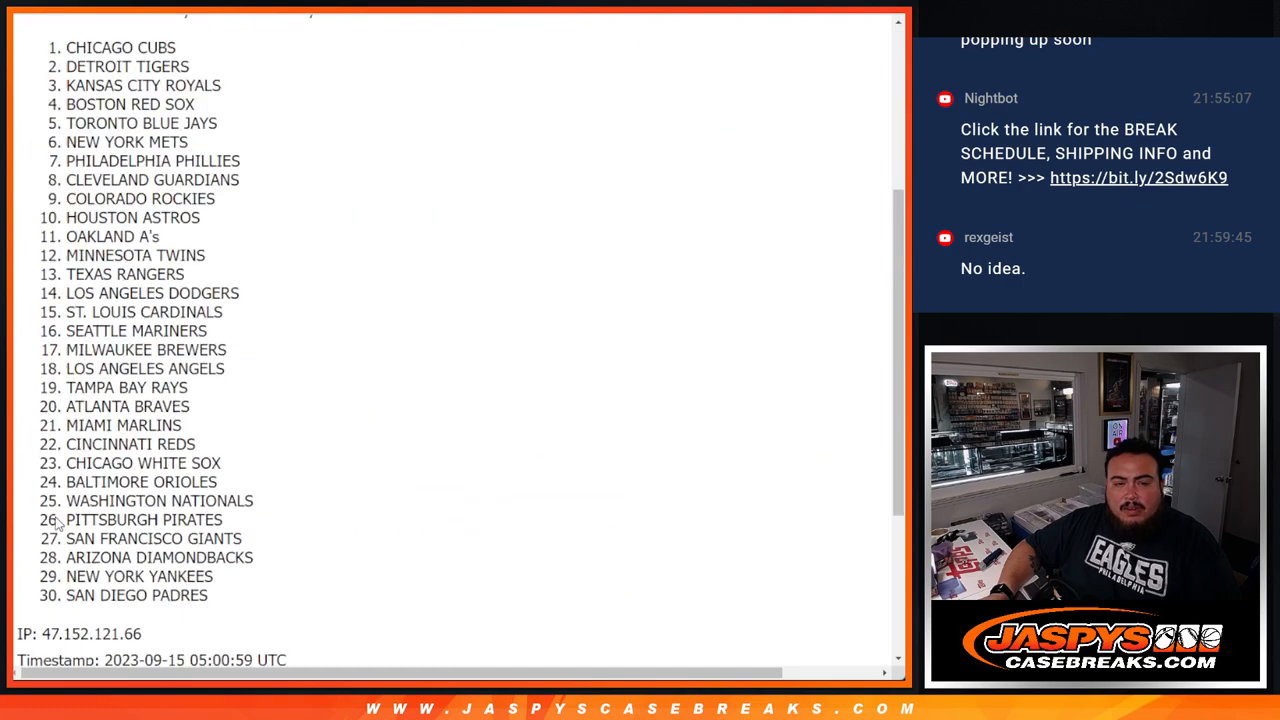
{"action": "left_click", "coordinate": [49, 515]}
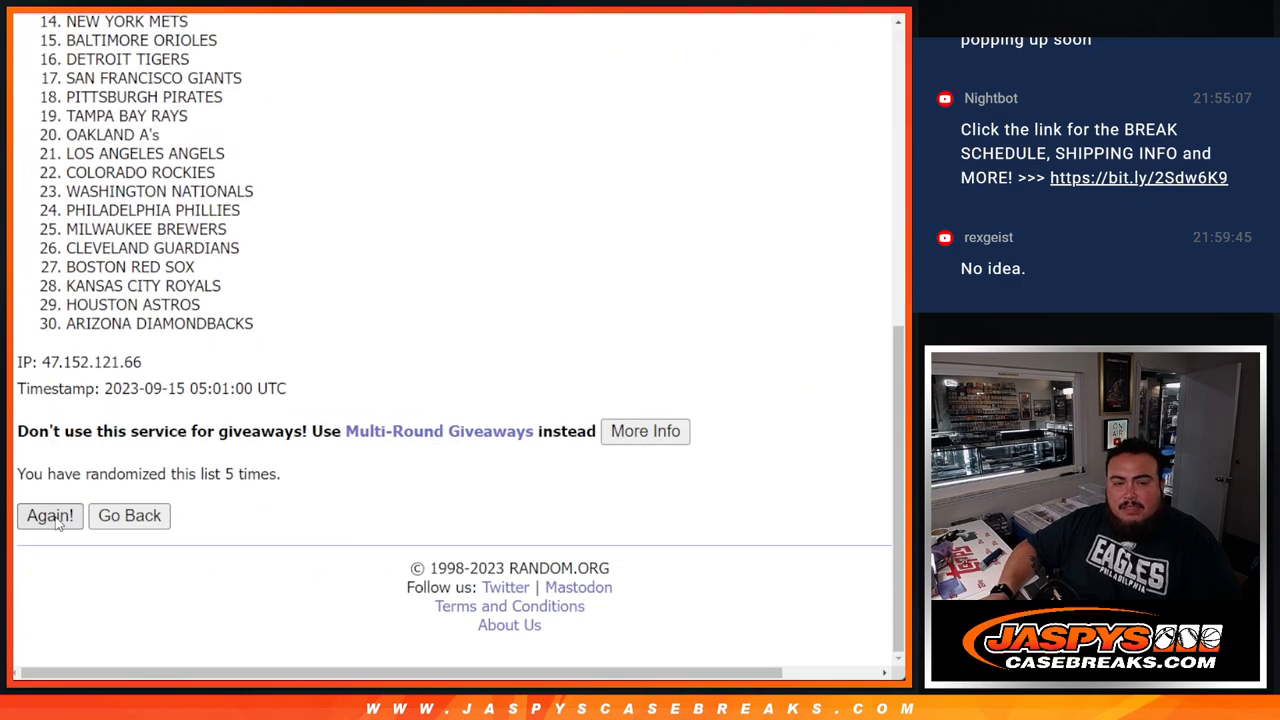
{"action": "left_click", "coordinate": [49, 515]}
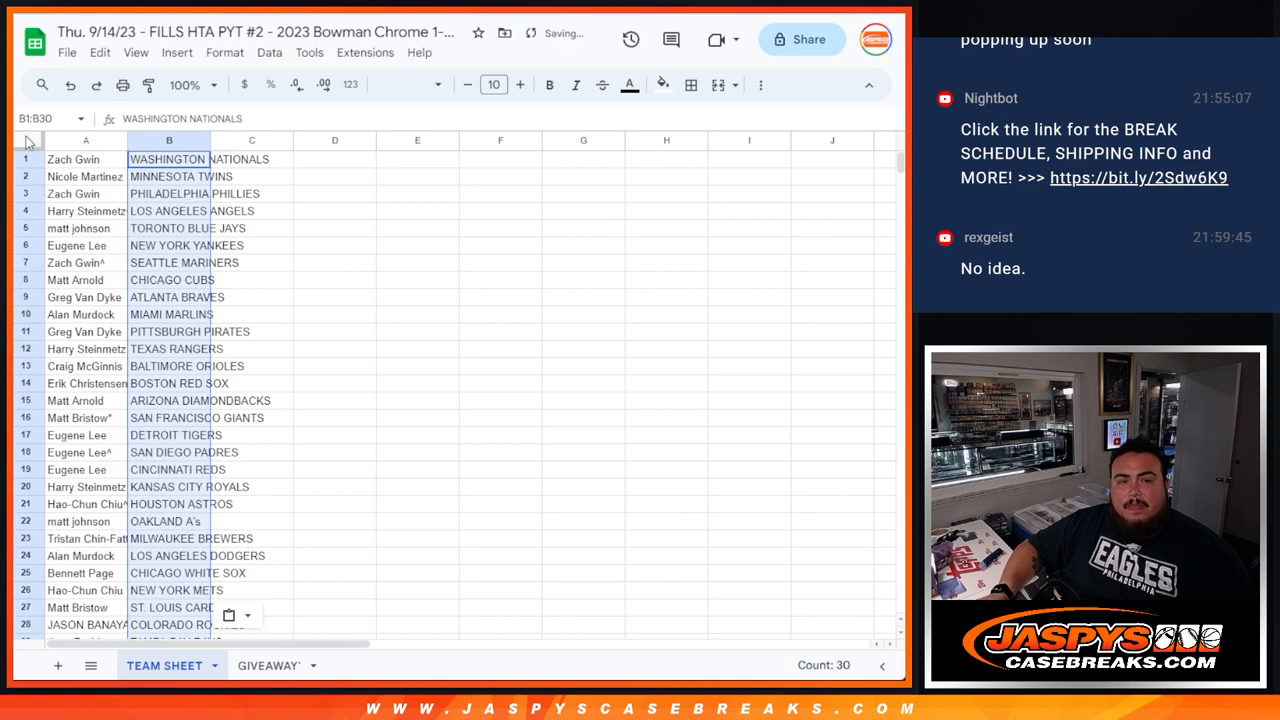
Step: Set the whole sheet's font size to 14 and sort by the team column A–Z
{"action": "left_click", "coordinate": [519, 85]}
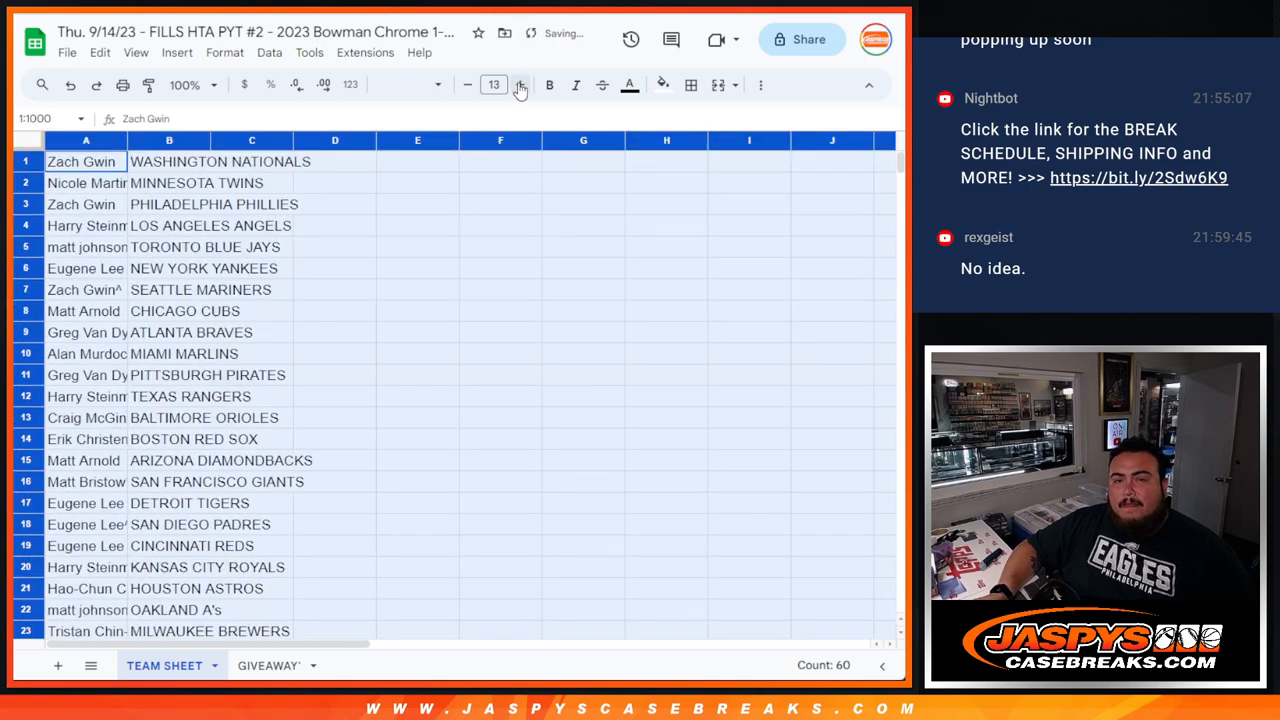
{"action": "left_click", "coordinate": [519, 85]}
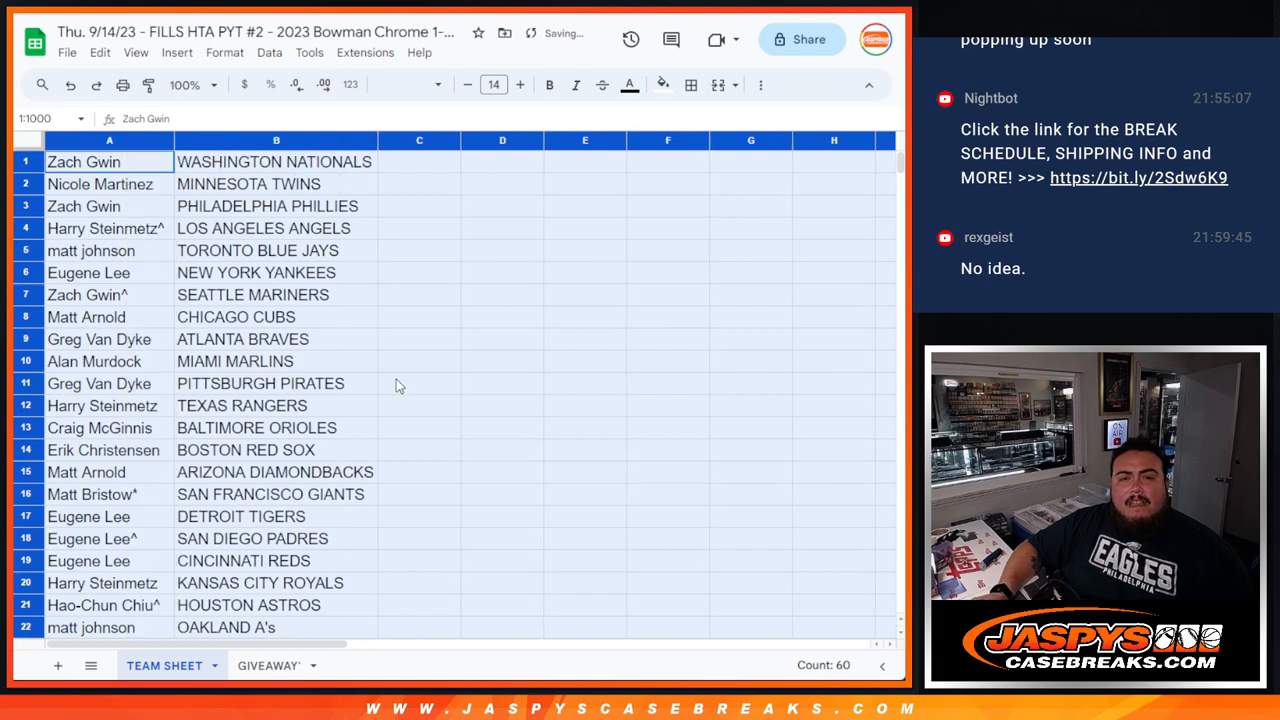
{"action": "left_click", "coordinate": [267, 206]}
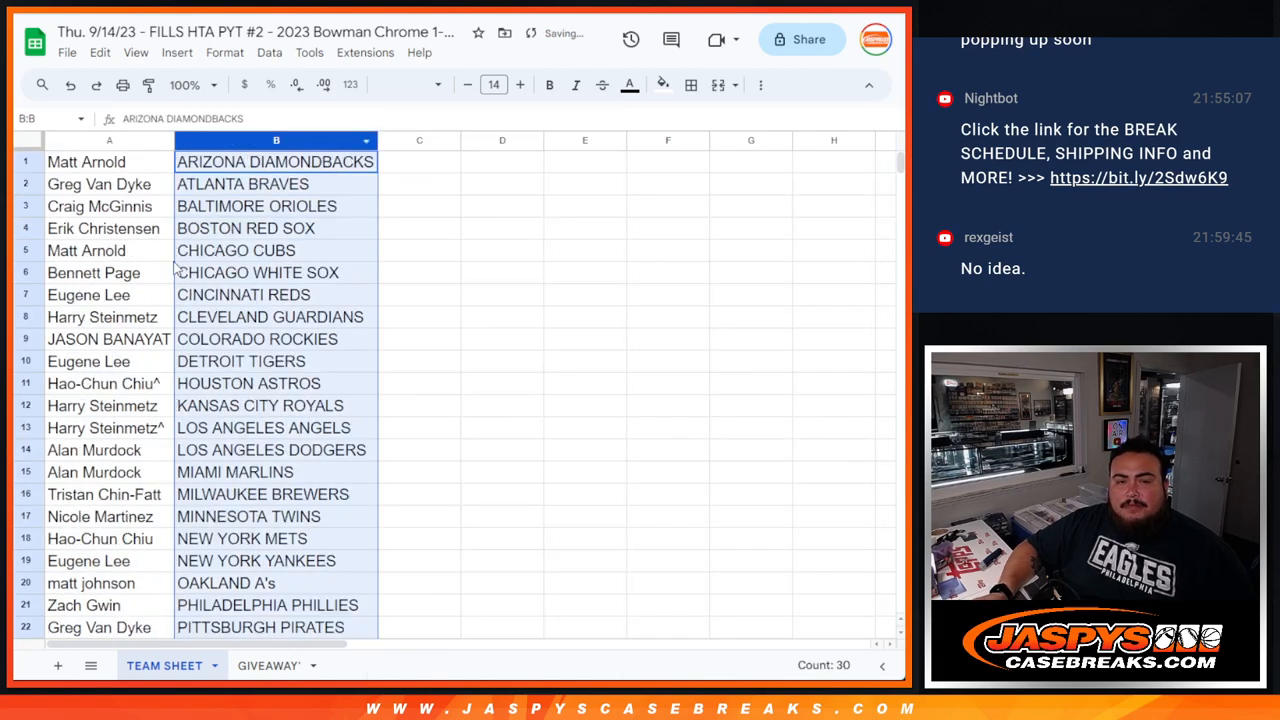
Step: Apply borders to every cell of the name-and-team table
{"action": "scroll", "scroll_direction": "down", "scroll_amount": 3}
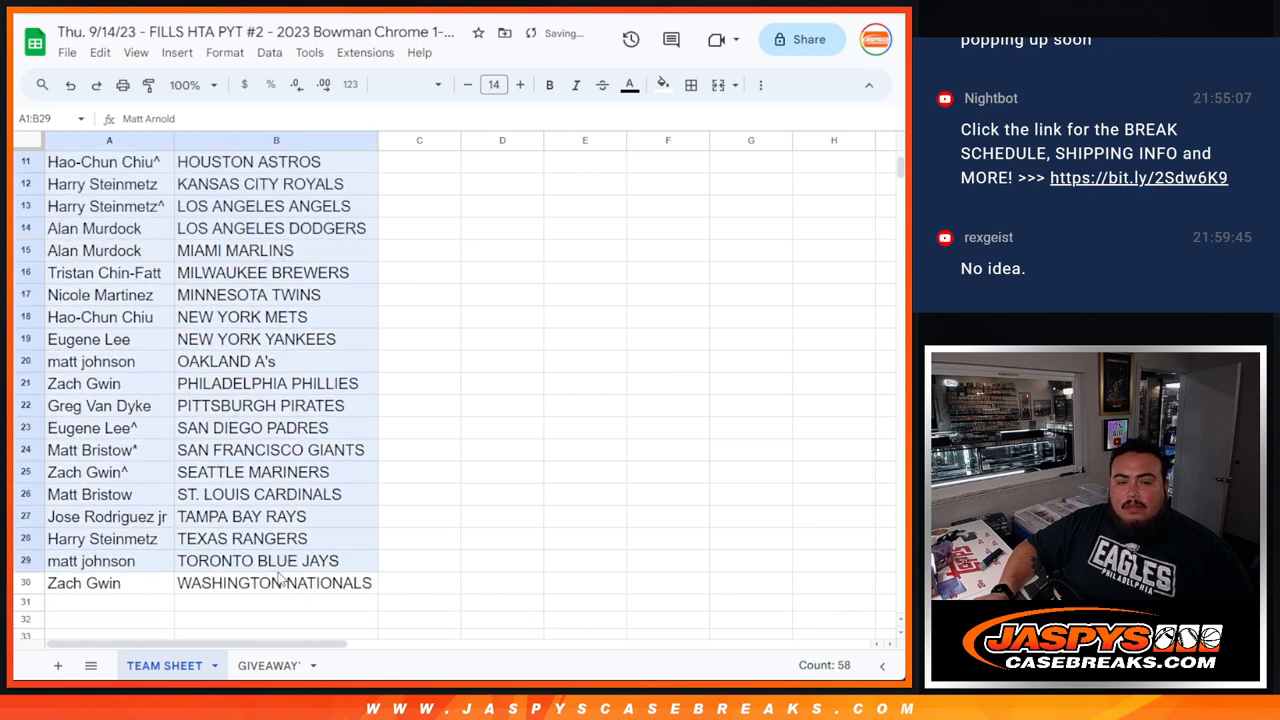
{"action": "left_click", "coordinate": [690, 84]}
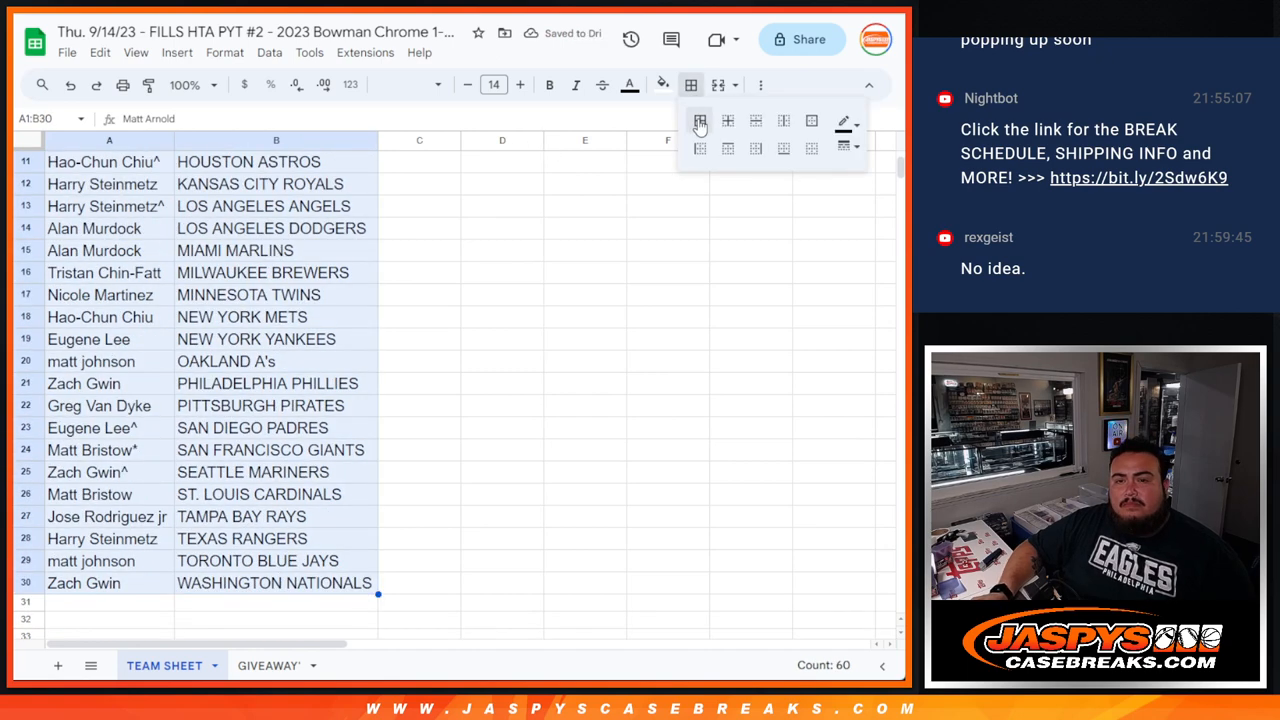
{"action": "left_click", "coordinate": [700, 120]}
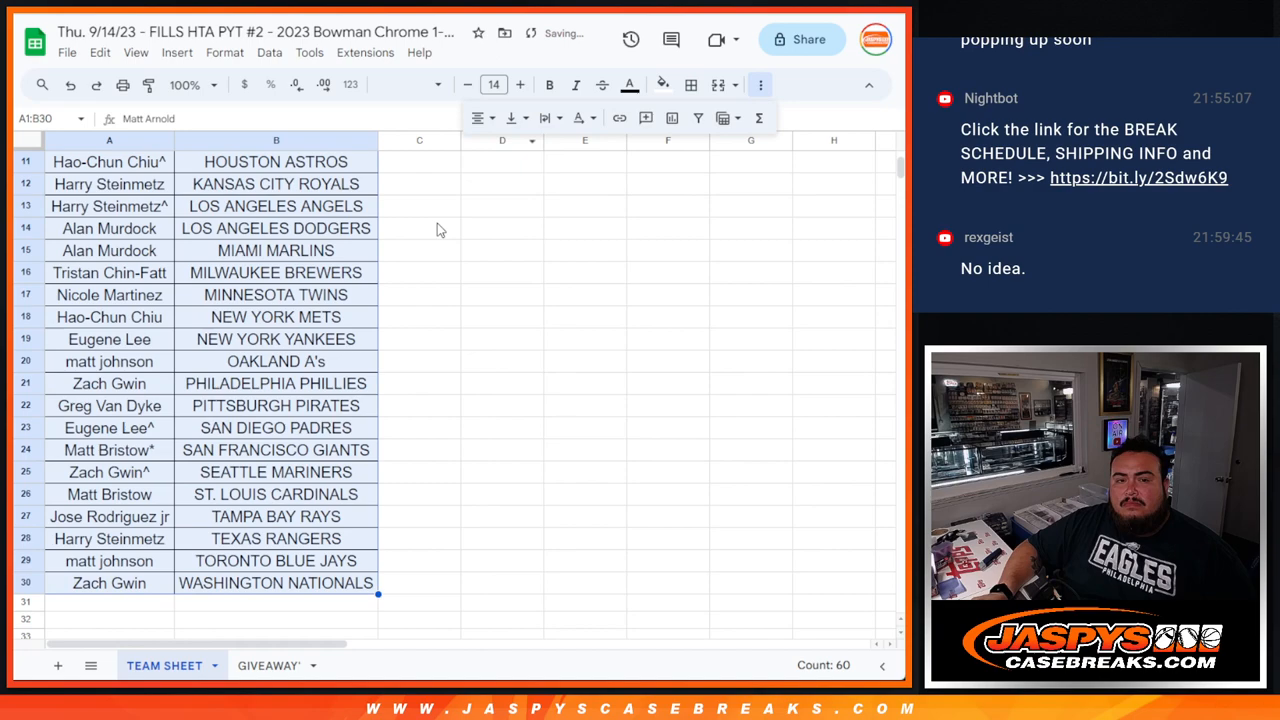
Step: Set printing to one portrait page with the workbook title, then proceed to the printer
{"action": "left_click", "coordinate": [122, 84]}
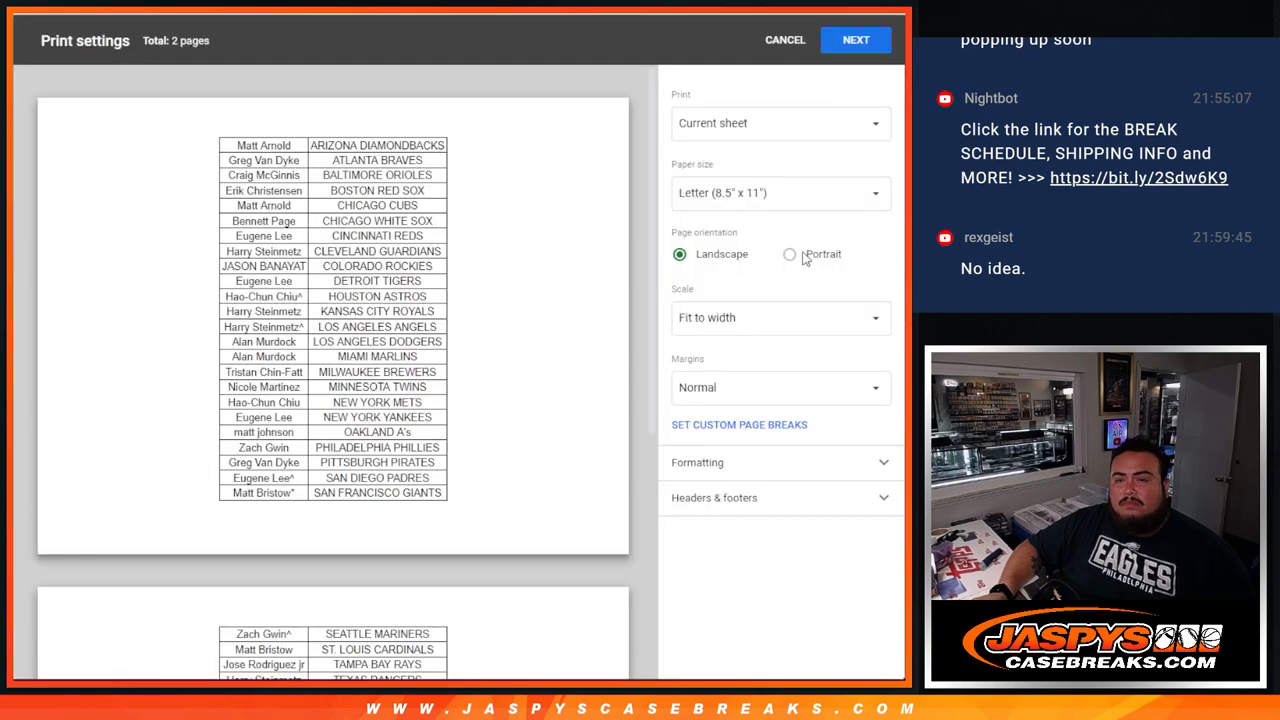
{"action": "left_click", "coordinate": [790, 254]}
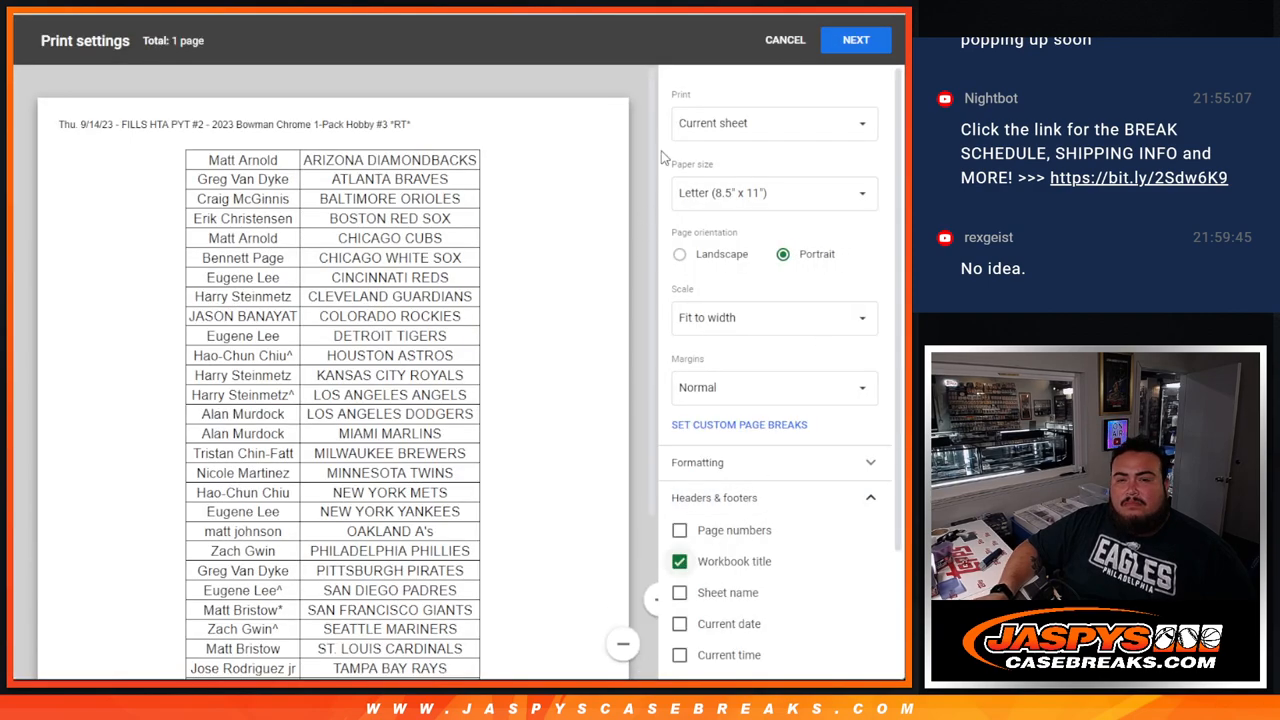
{"action": "scroll", "scroll_direction": "down", "scroll_amount": 3}
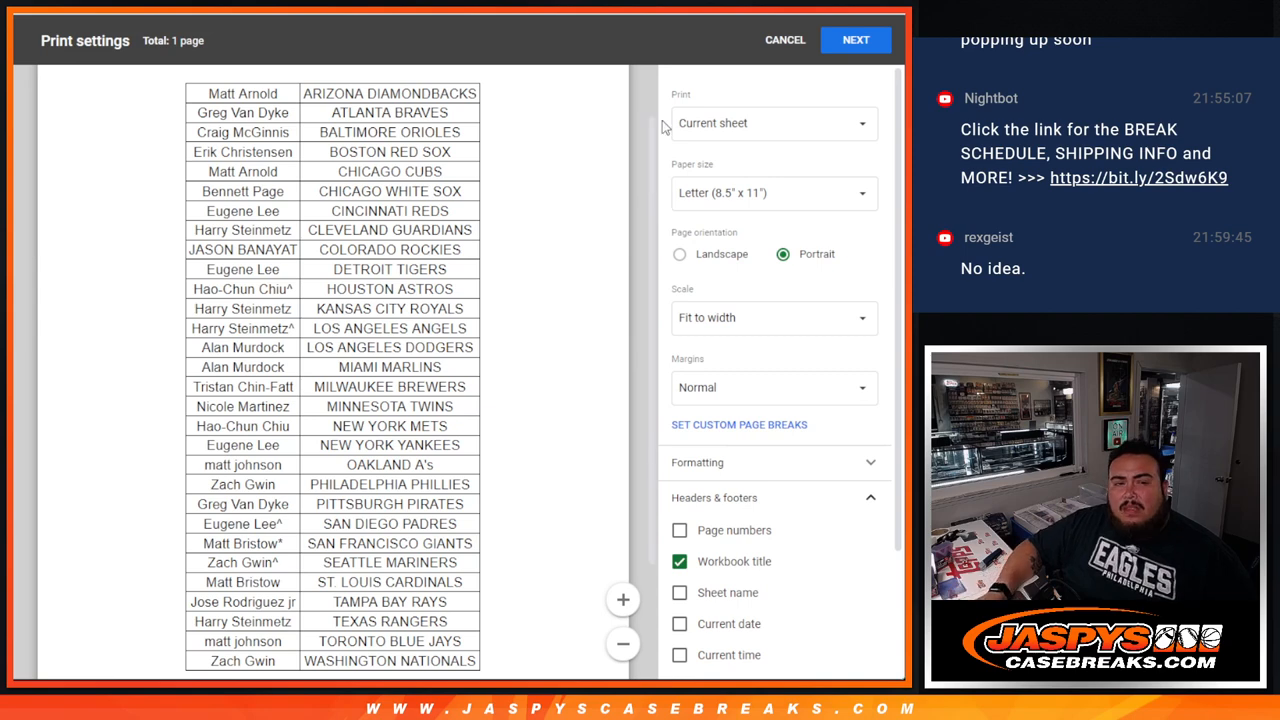
{"action": "left_click", "coordinate": [855, 39]}
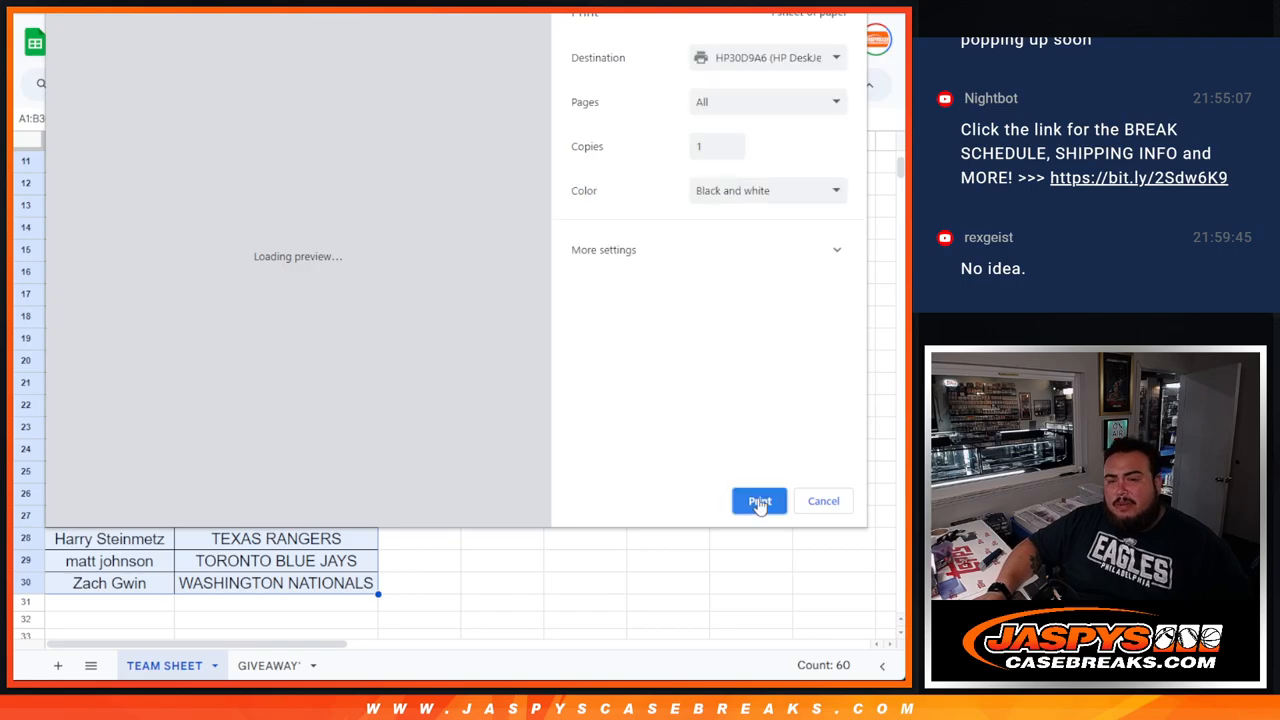
Step: Print the team sheet from the Chrome print dialog
{"action": "left_click", "coordinate": [759, 501]}
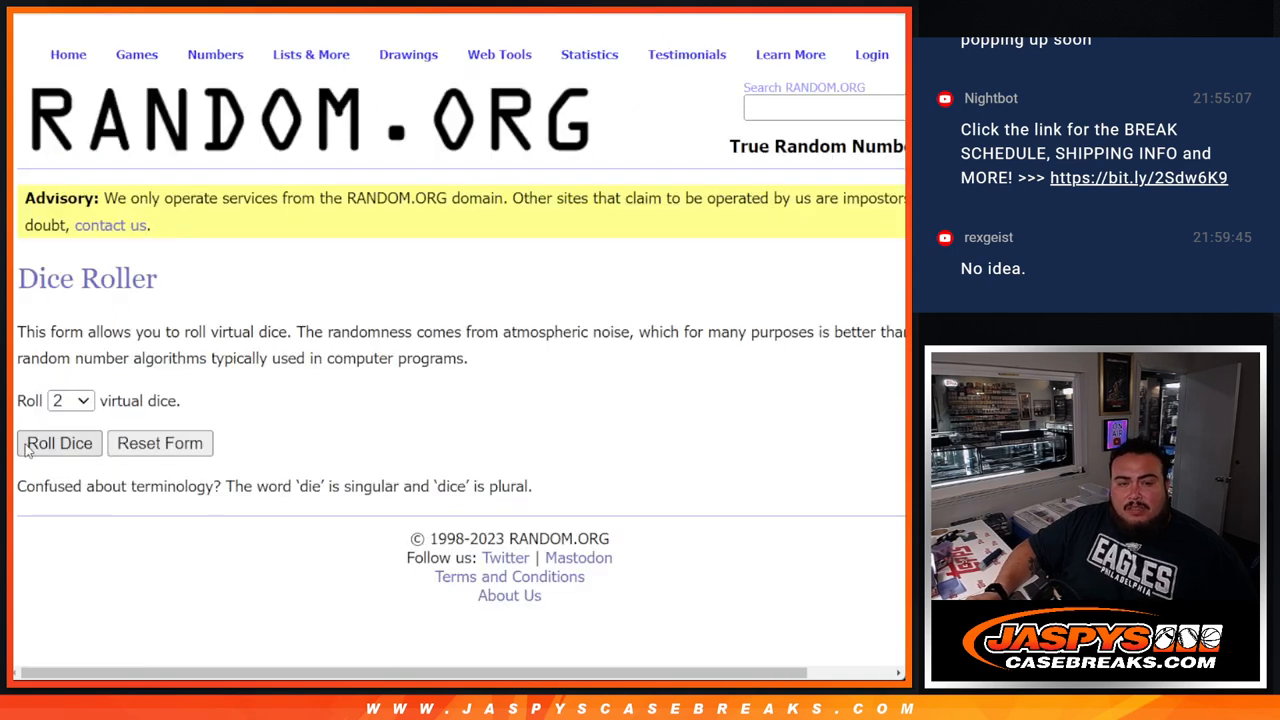
Step: Roll the two dice and reshuffle the participant names list
{"action": "left_click", "coordinate": [59, 443]}
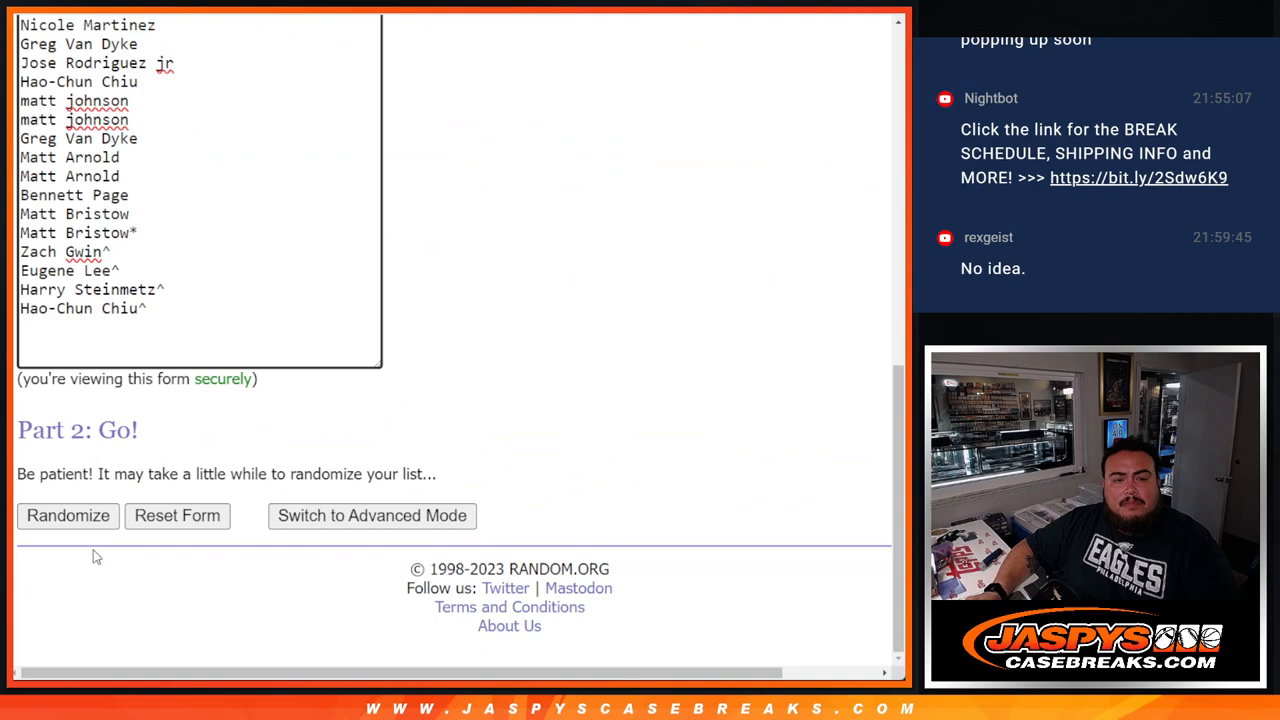
{"action": "left_click", "coordinate": [68, 515]}
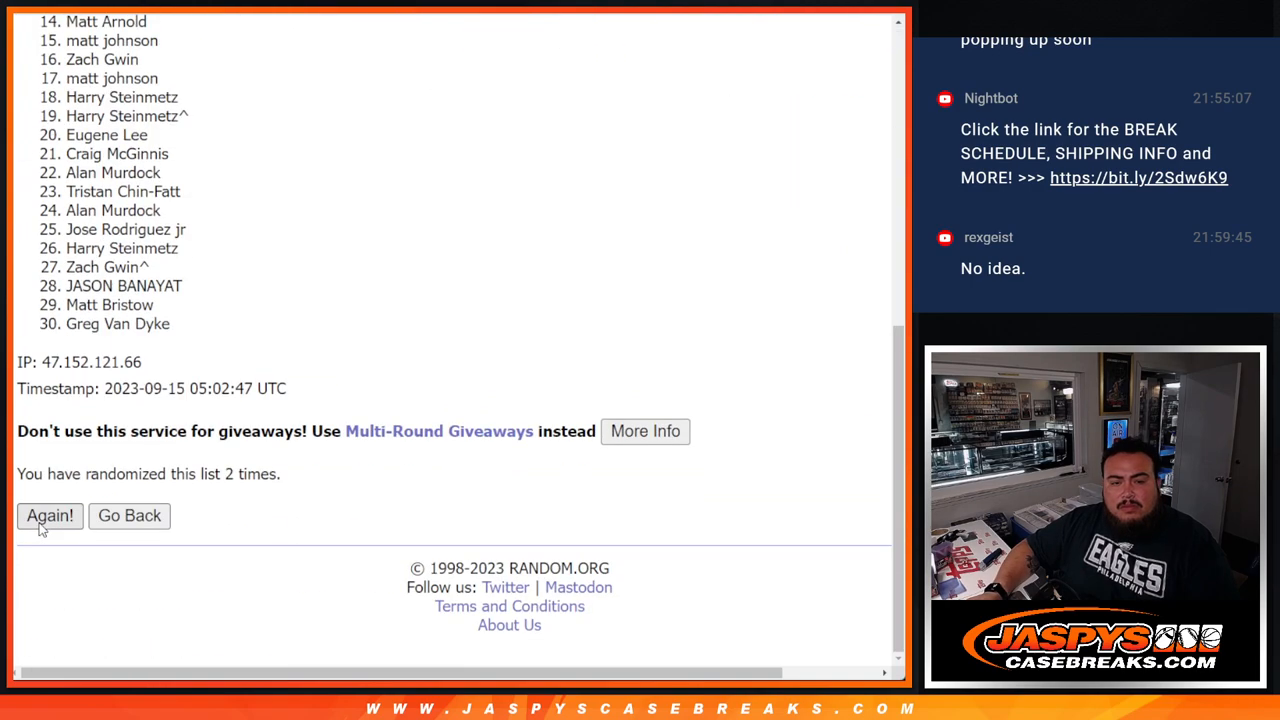
{"action": "left_click", "coordinate": [49, 515]}
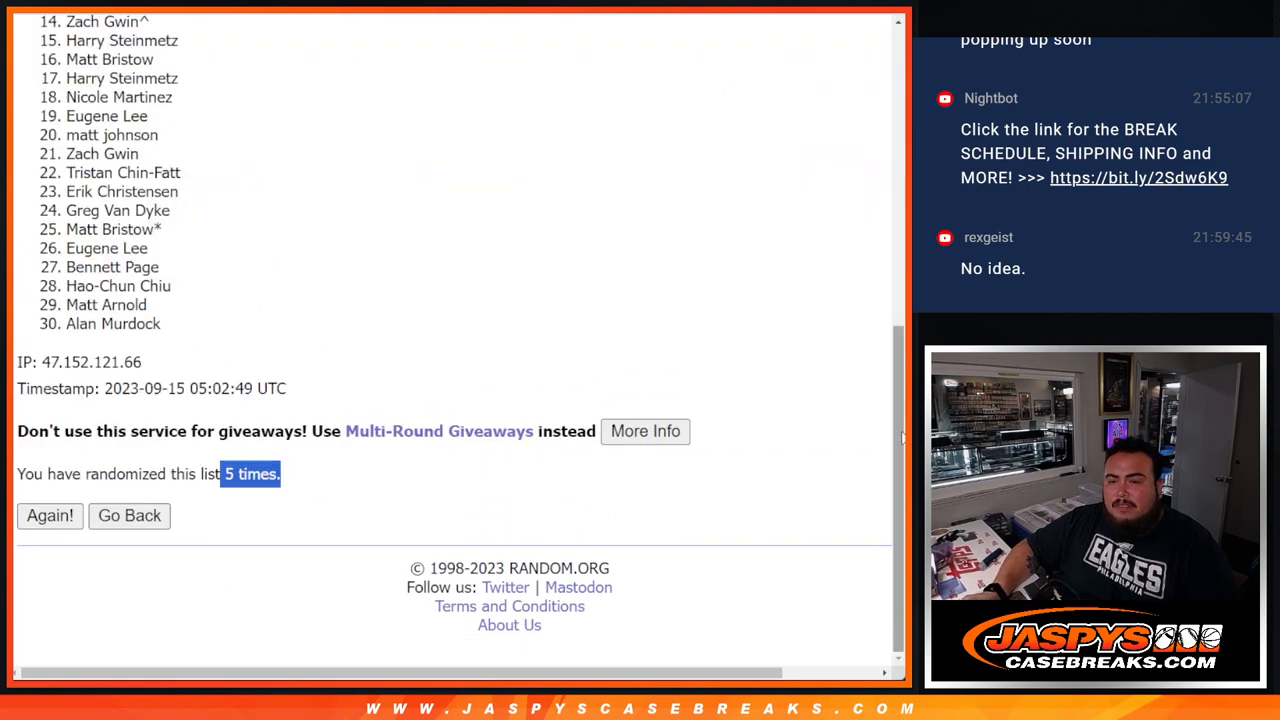
{"action": "scroll", "scroll_direction": "down", "scroll_amount": 3}
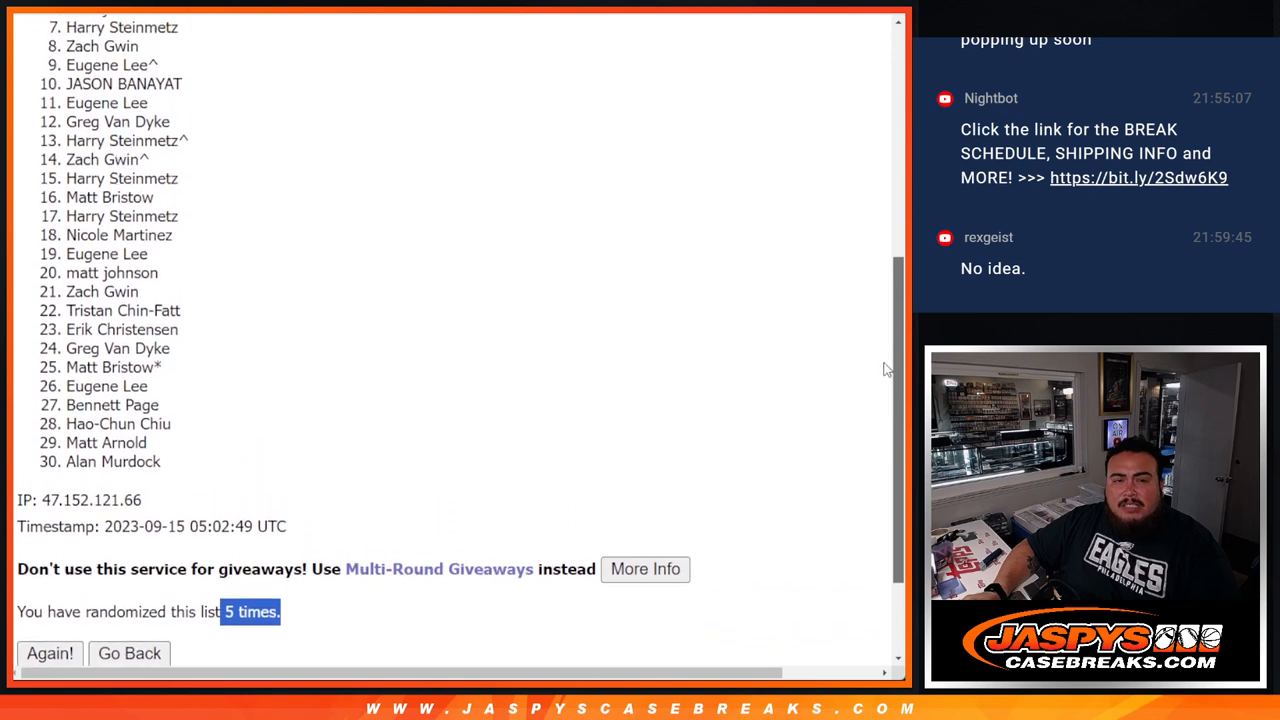
{"action": "scroll", "scroll_direction": "down", "scroll_amount": 3}
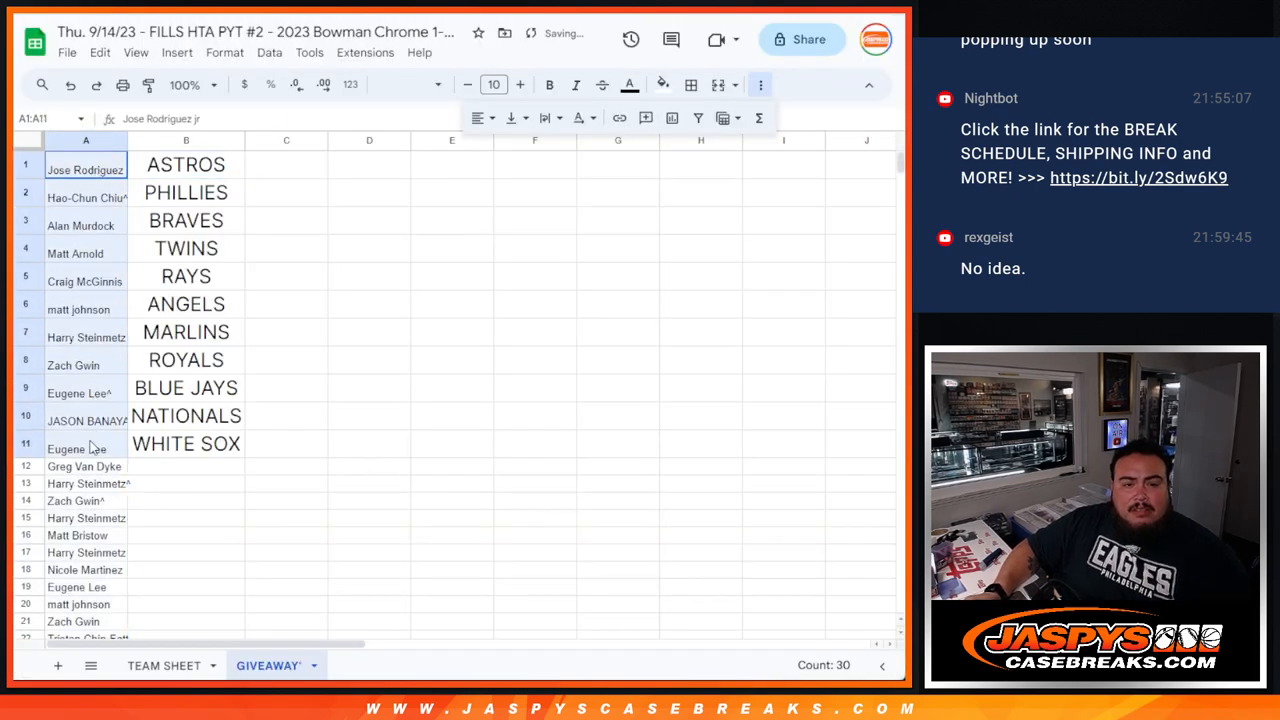
Step: Set the eleven winners' names to font size 18 and tag each with ^
{"action": "left_click", "coordinate": [519, 85]}
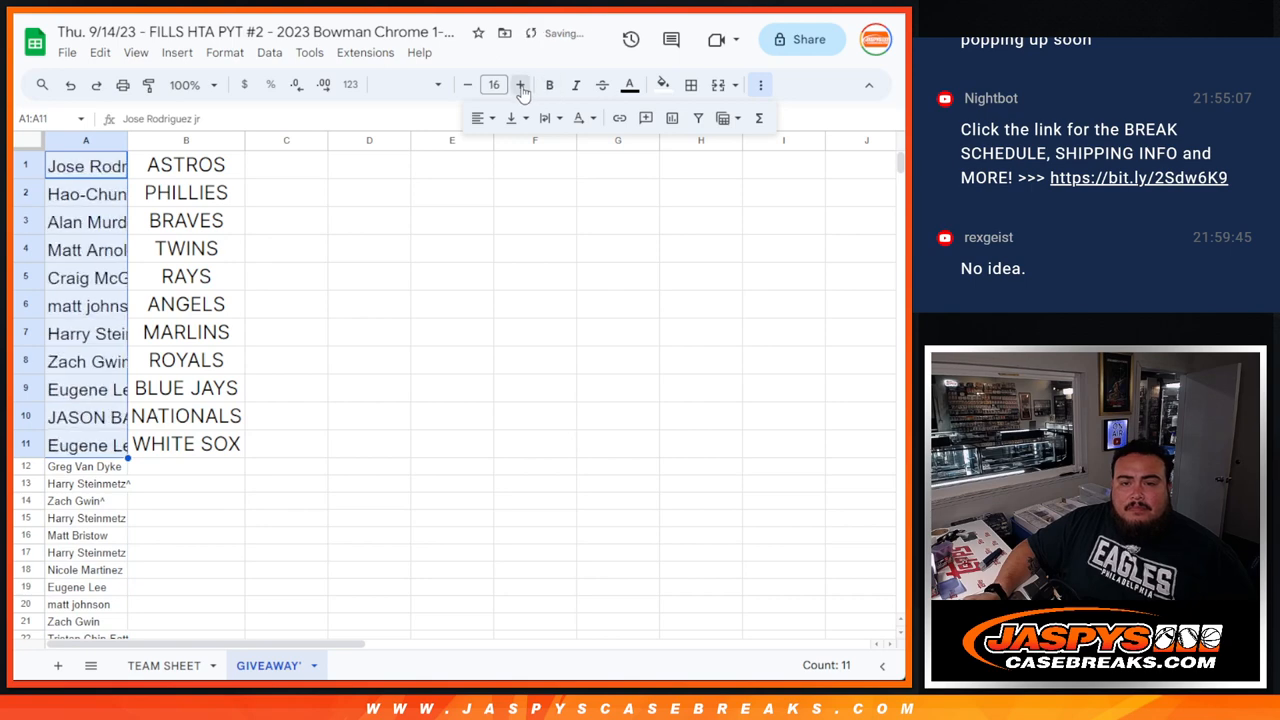
{"action": "left_click", "coordinate": [520, 84]}
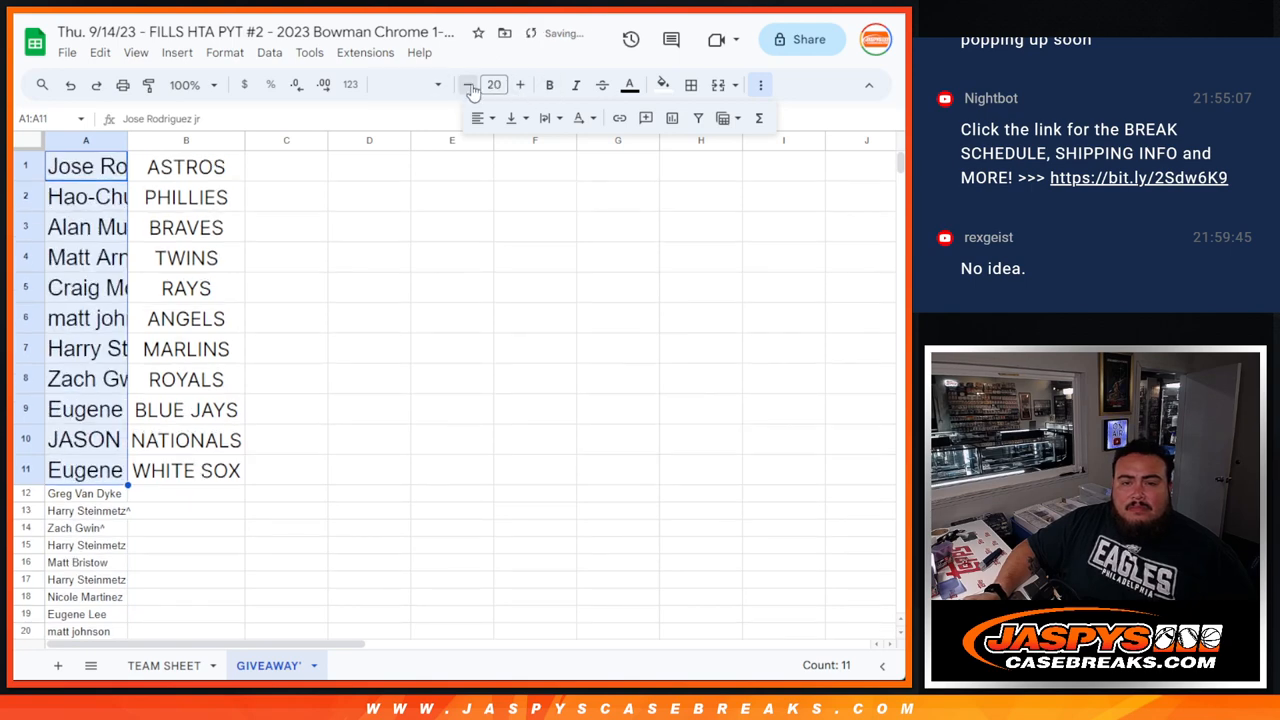
{"action": "left_click", "coordinate": [468, 84]}
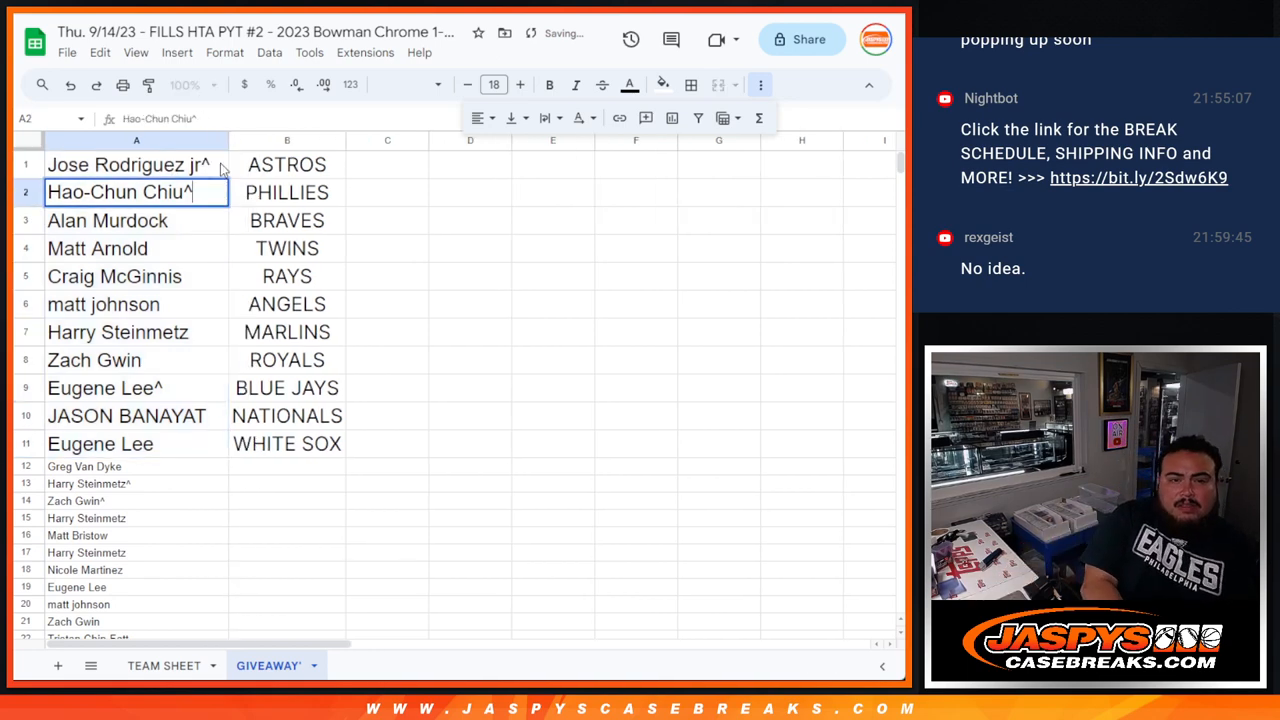
{"action": "type", "text": "%"}
{"action": "left_click", "coordinate": [136, 415]}
{"action": "type", "text": "^"}
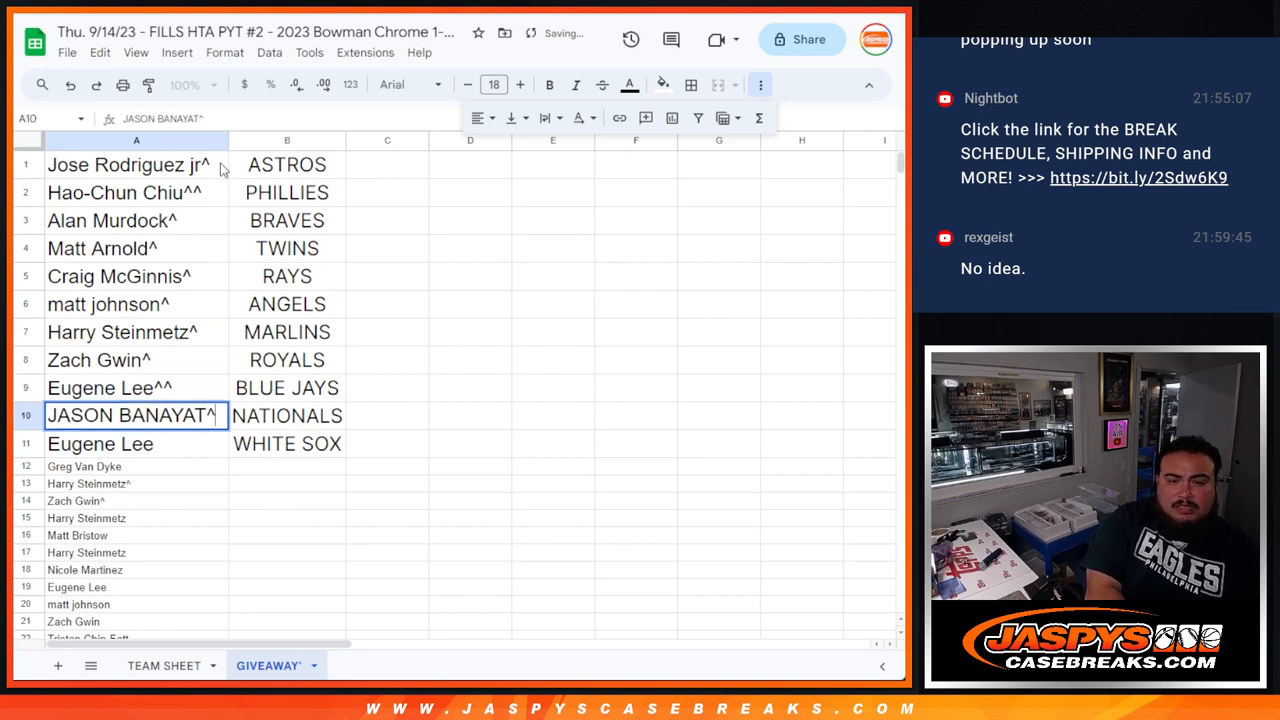
{"action": "left_click", "coordinate": [137, 466]}
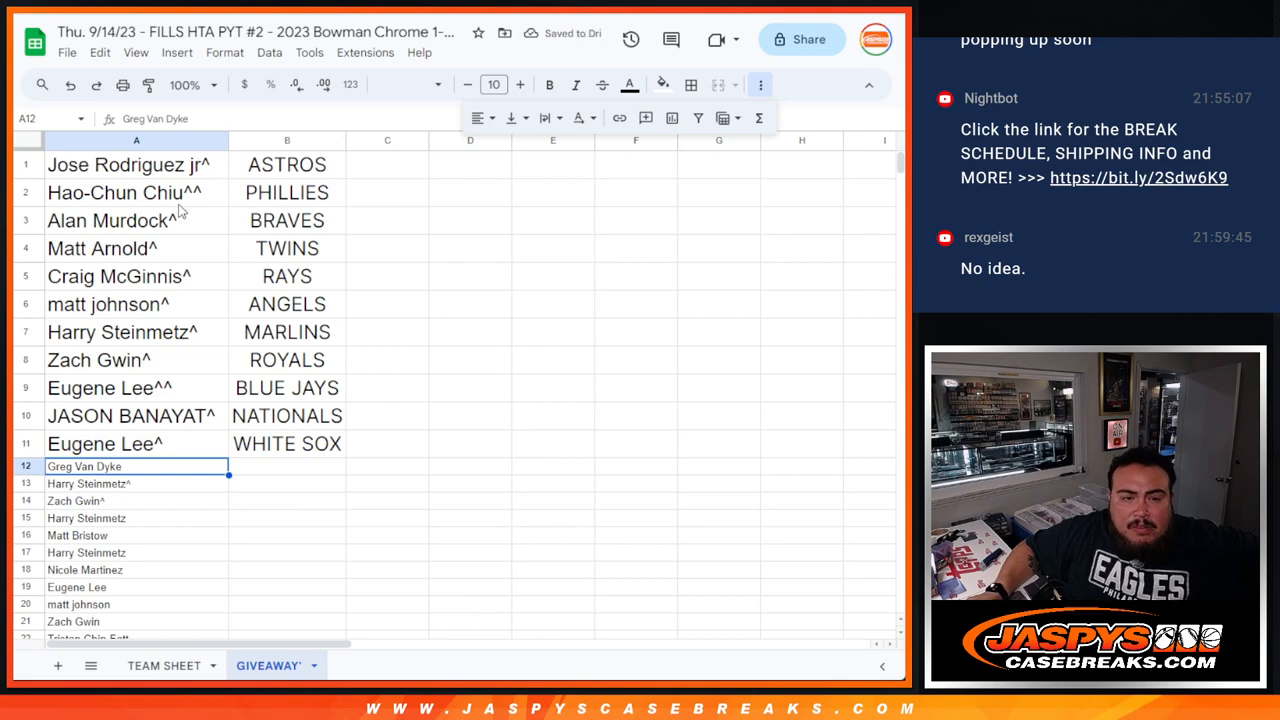
{"action": "mouse_move", "coordinate": [470, 415]}
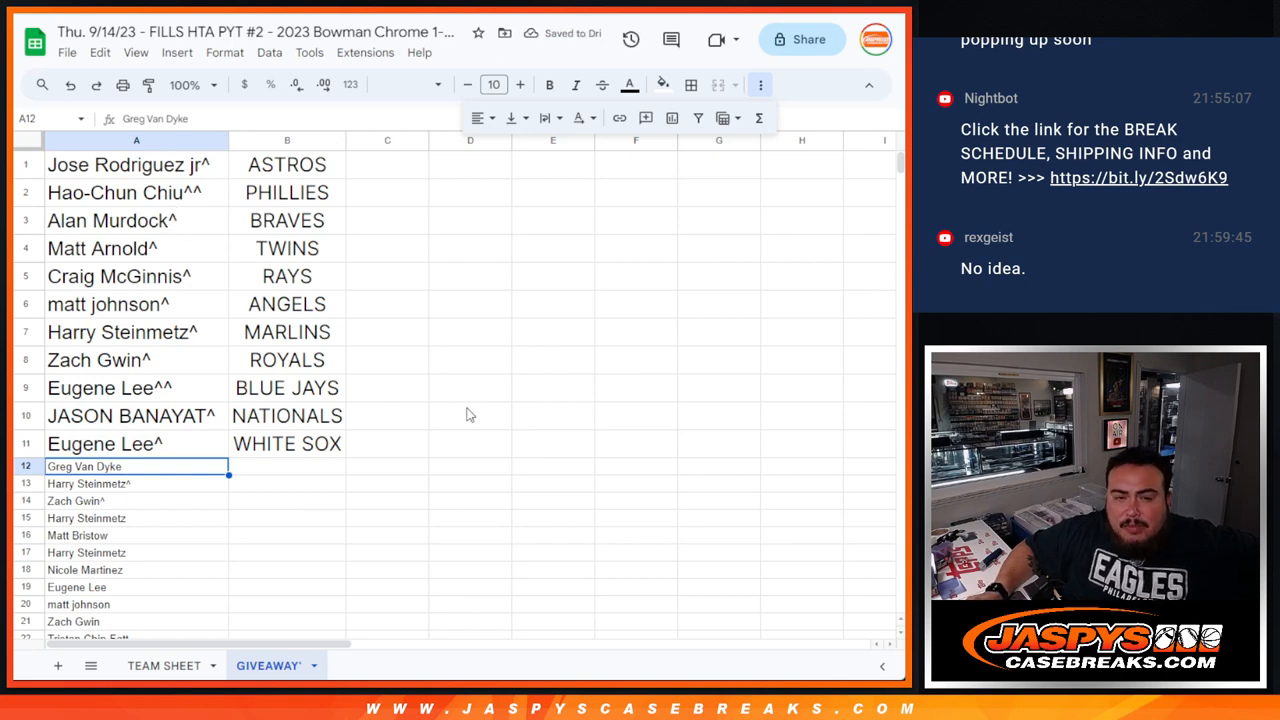